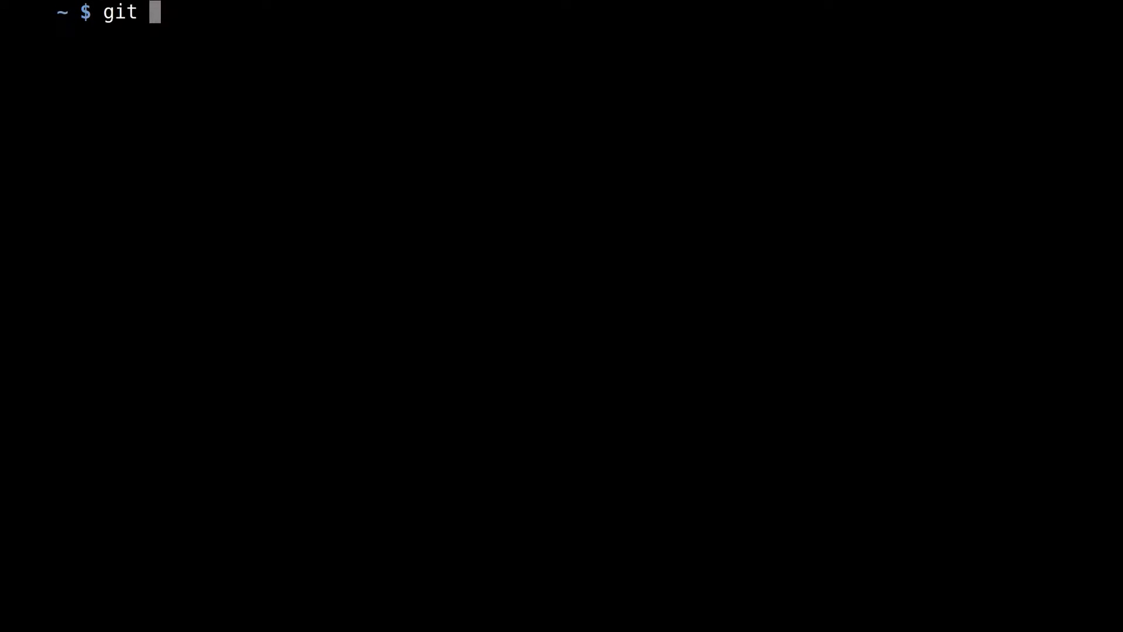
type("clone https")
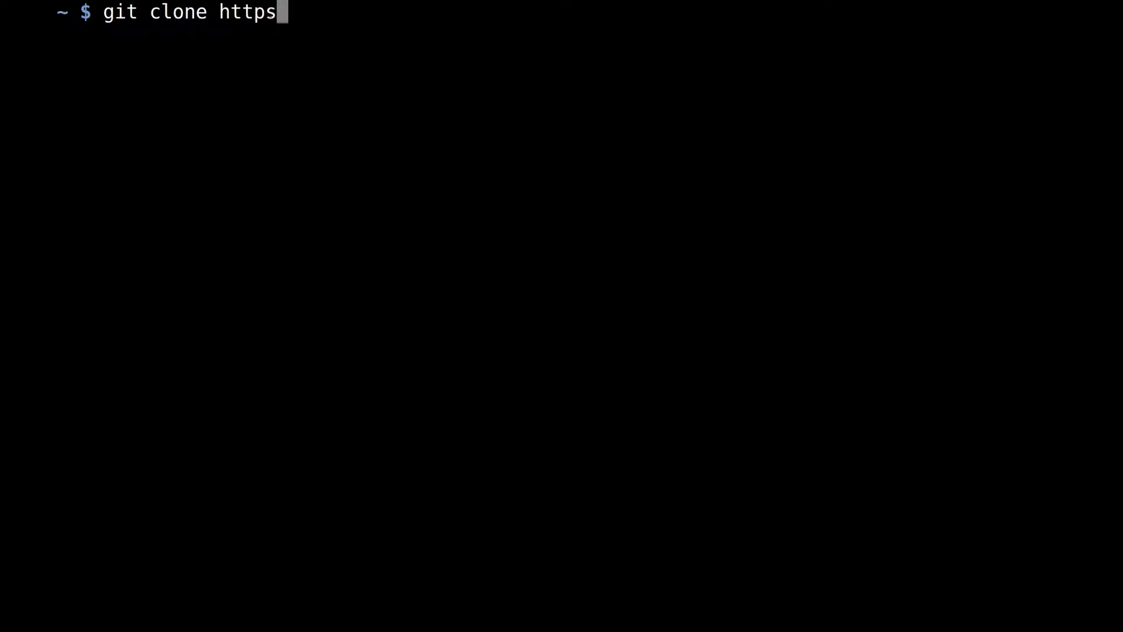
type("://")
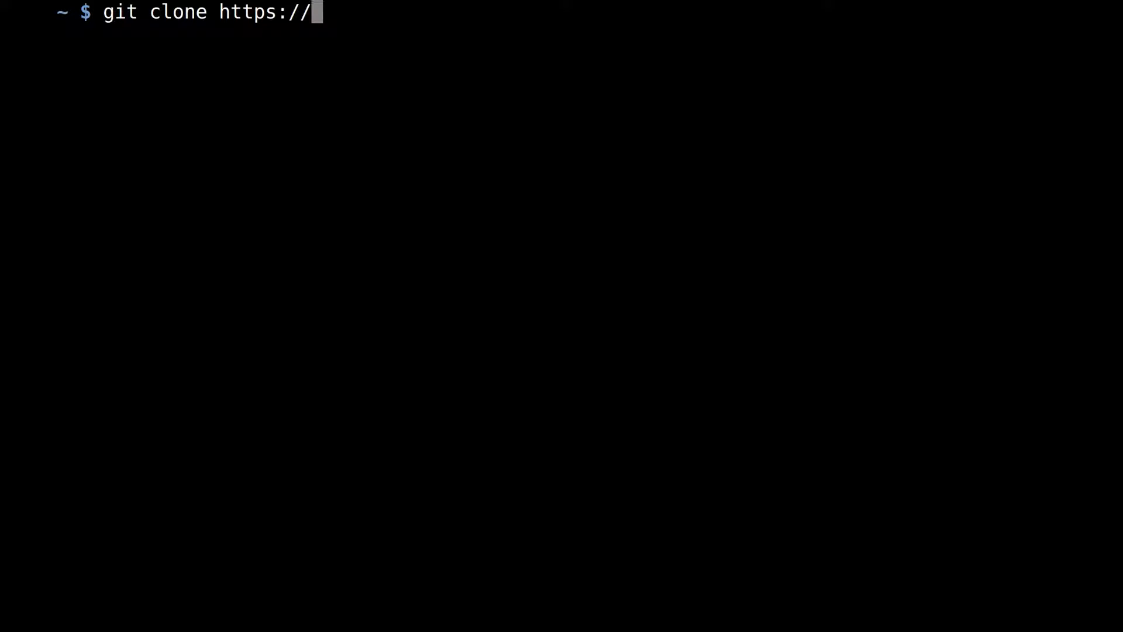
type("github.com/")
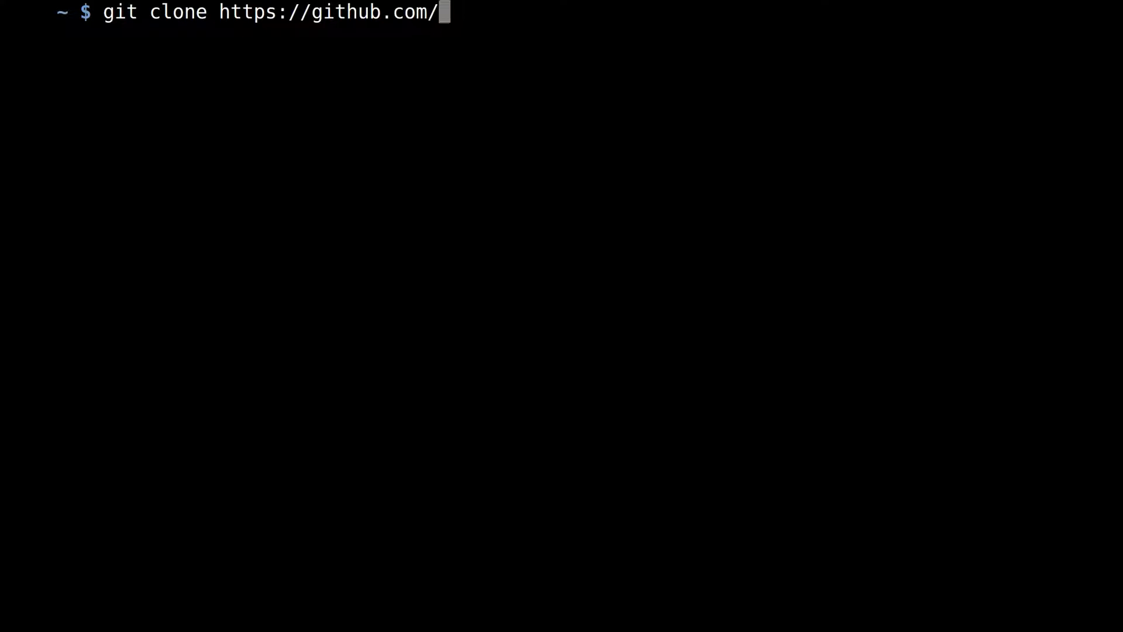
type("coecms")
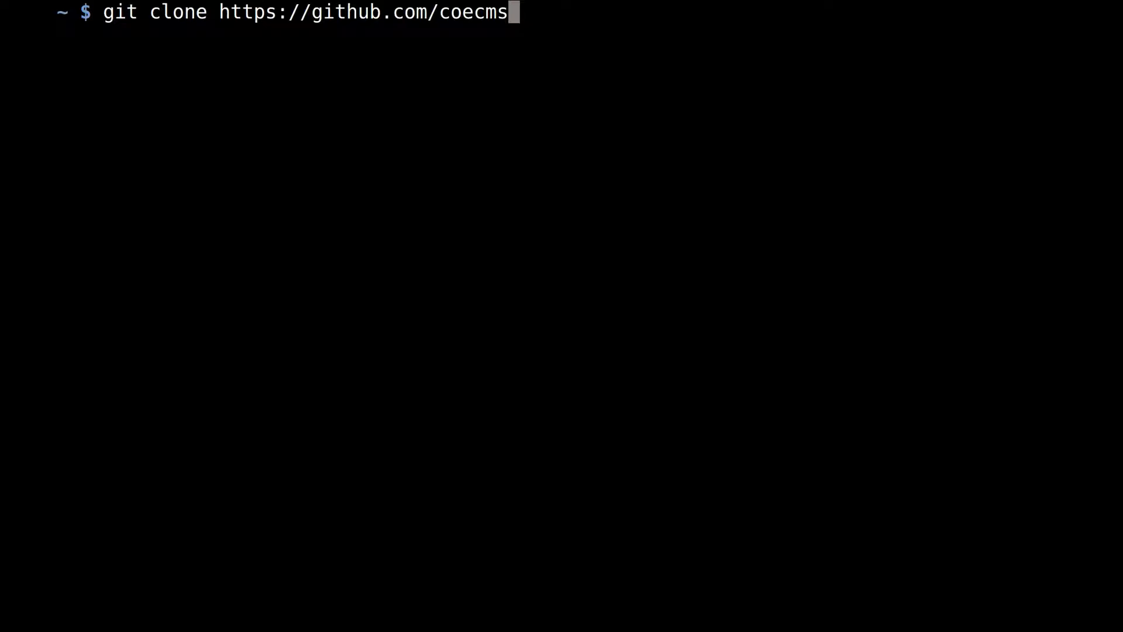
type("/")
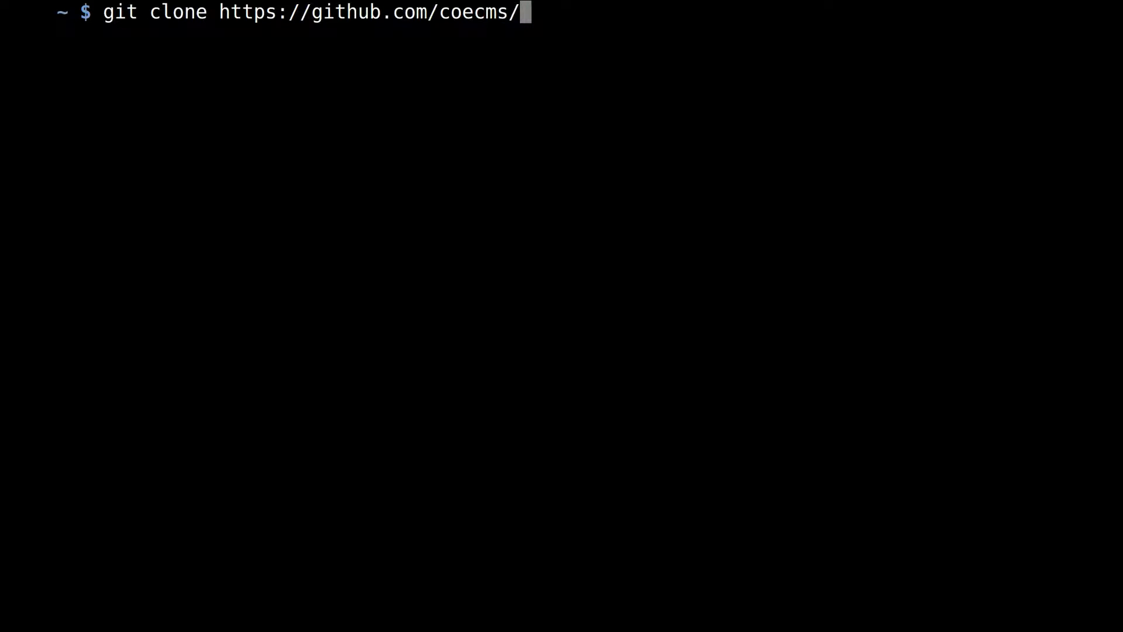
type("Fortran_Bu")
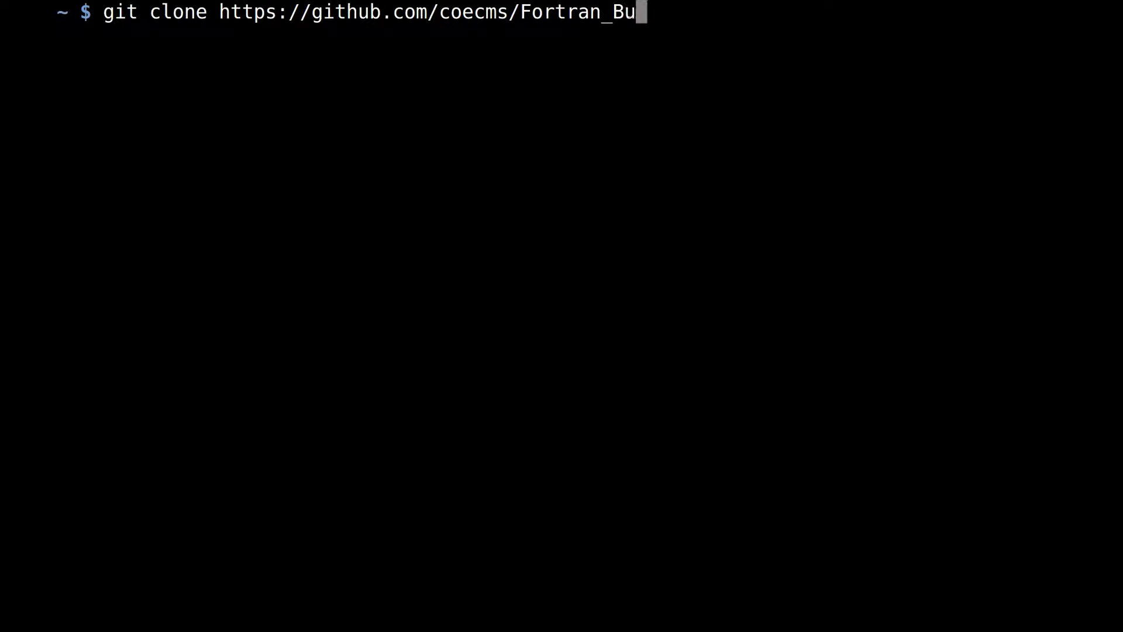
type("ild_En")
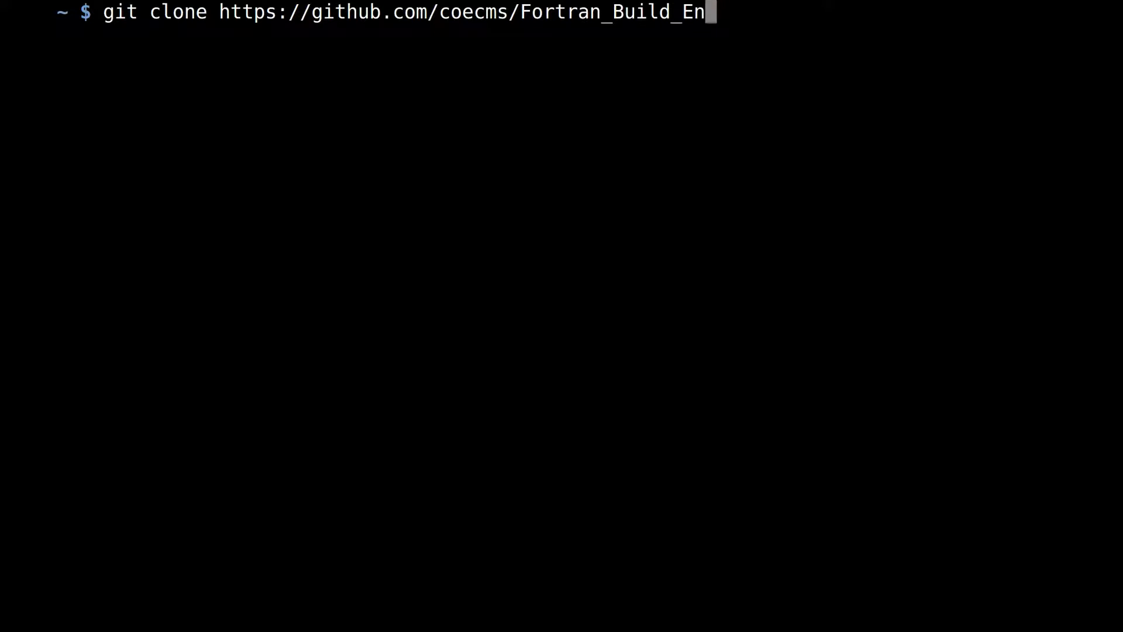
type("vironment")
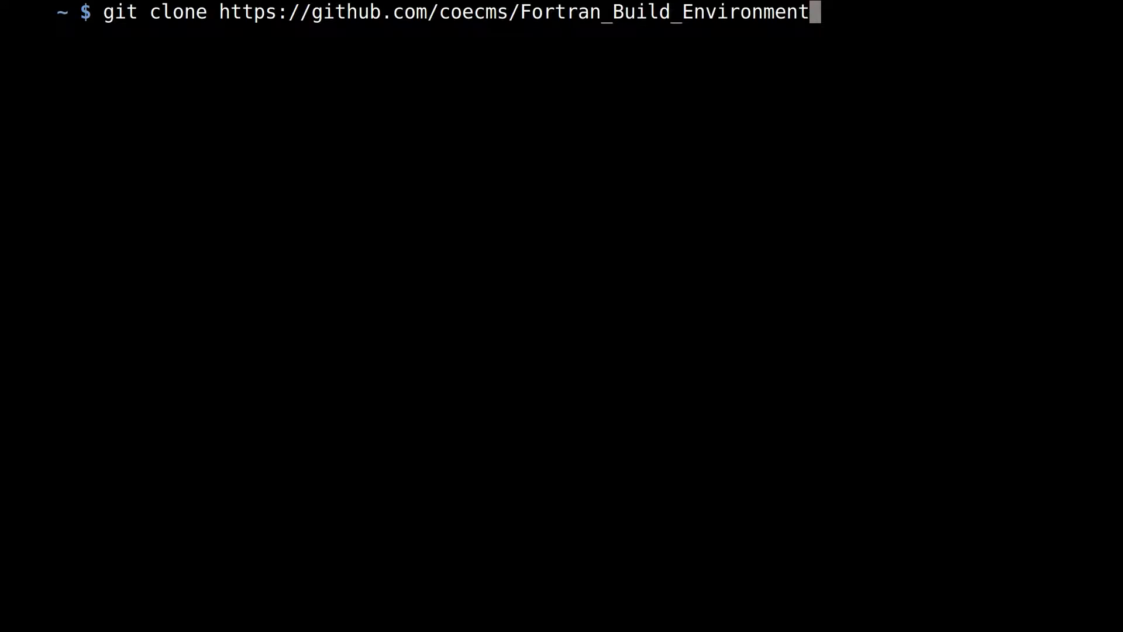
type(".git power")
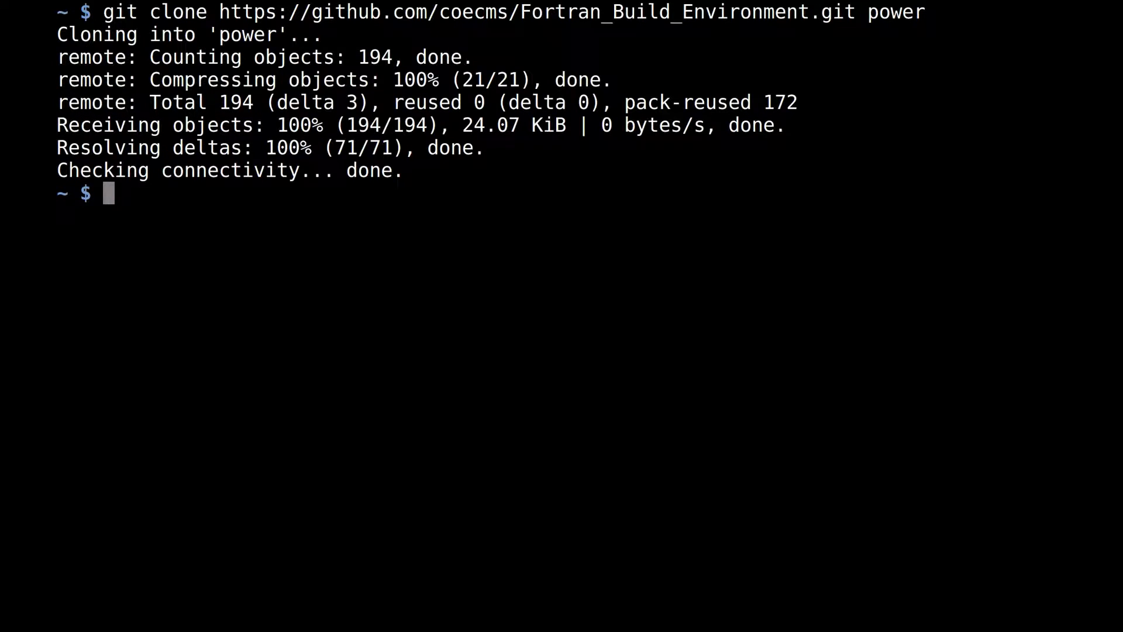
- Change into the newly cloned power folder
type("cd power")
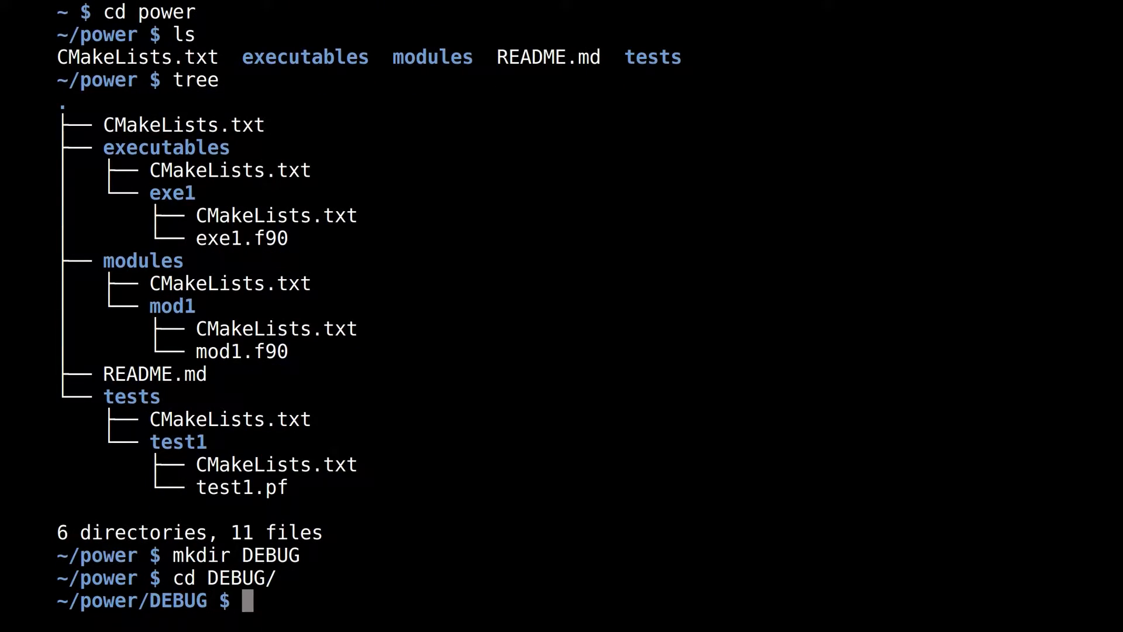
- Configure the DEBUG build with cmake .. from inside the DEBUG folder
type("cmake ..")
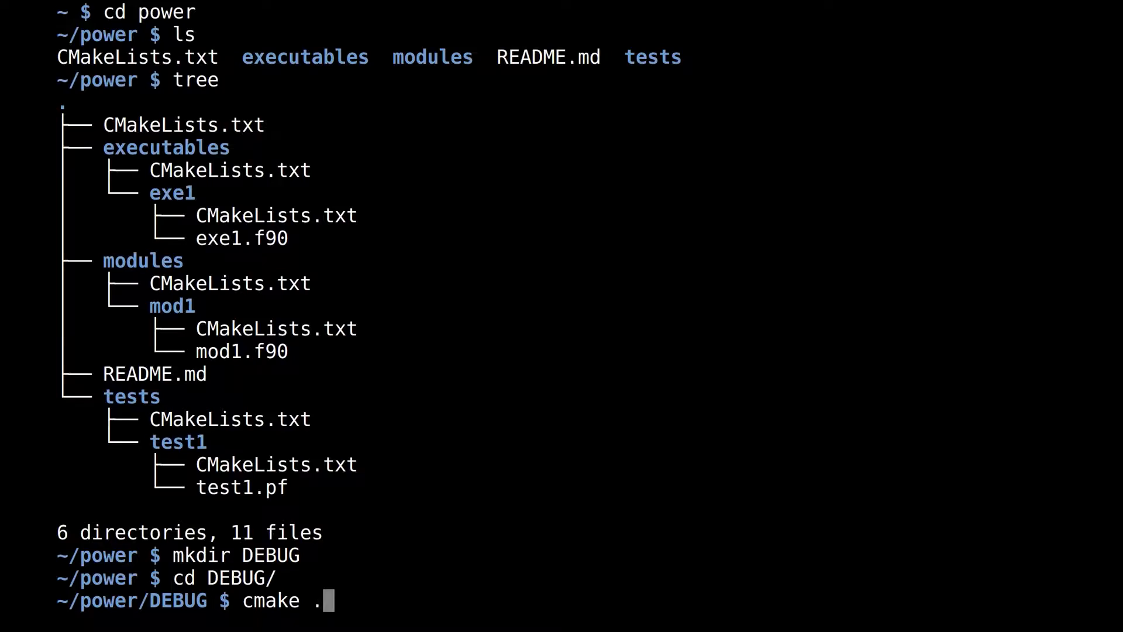
key("Return")
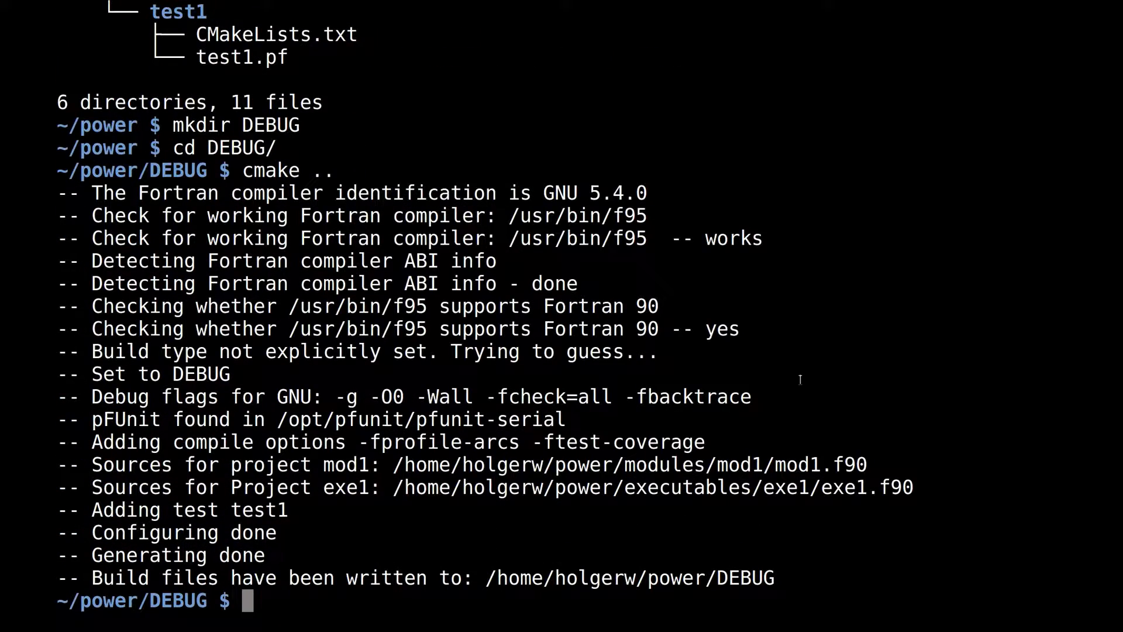
double_click(199, 373)
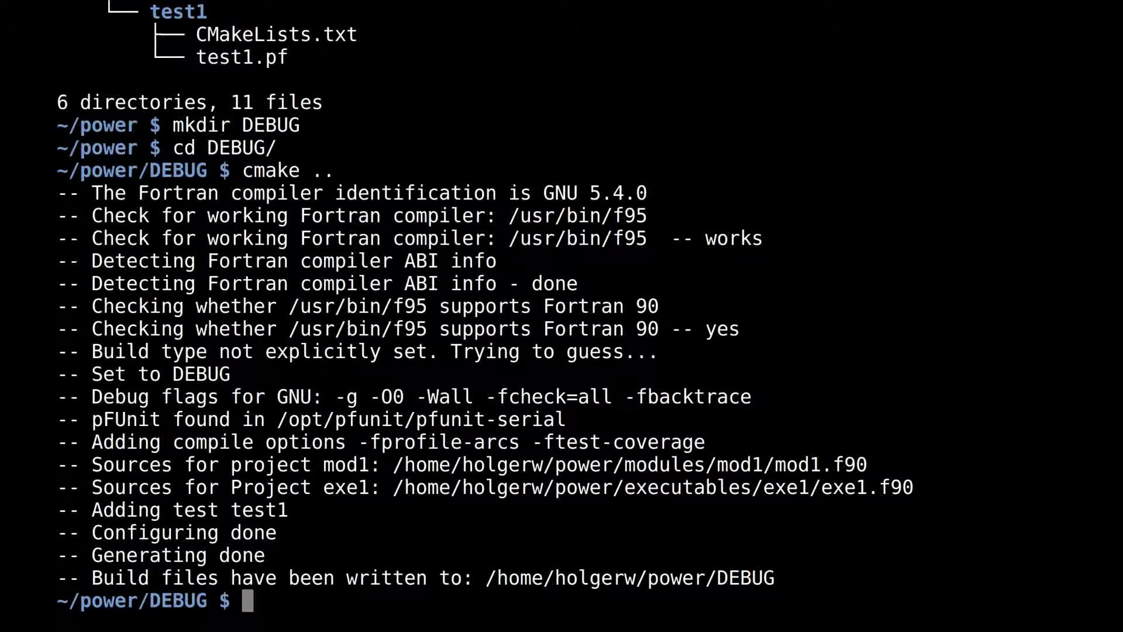
- Build all targets with make -j VERBOSE=1 and watch the compile output
type("make -")
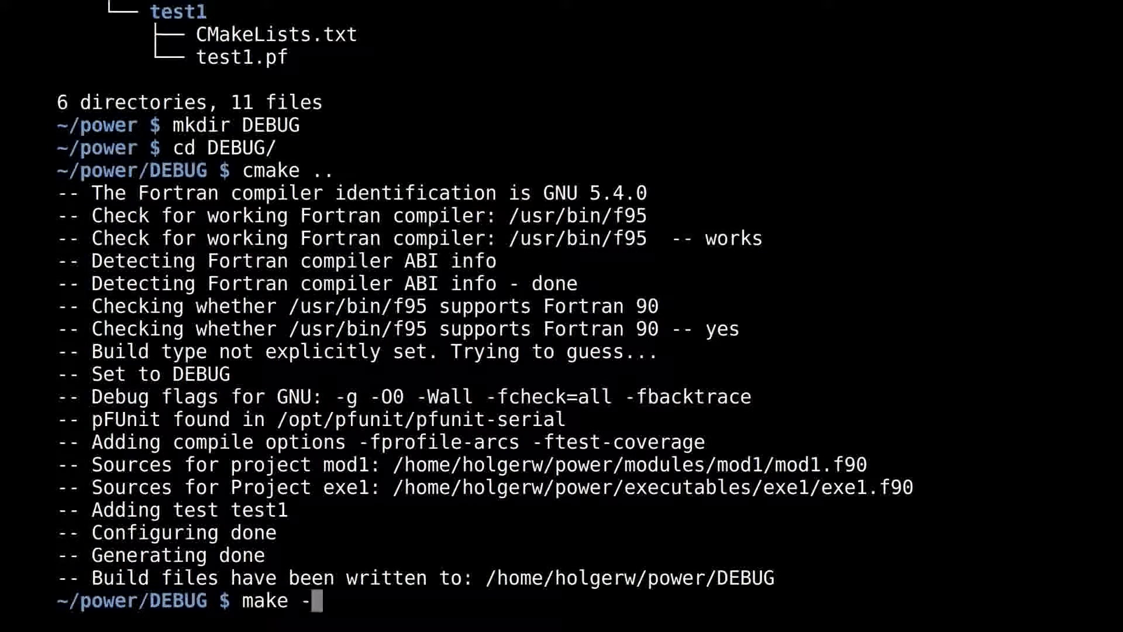
type("j VERBOSE")
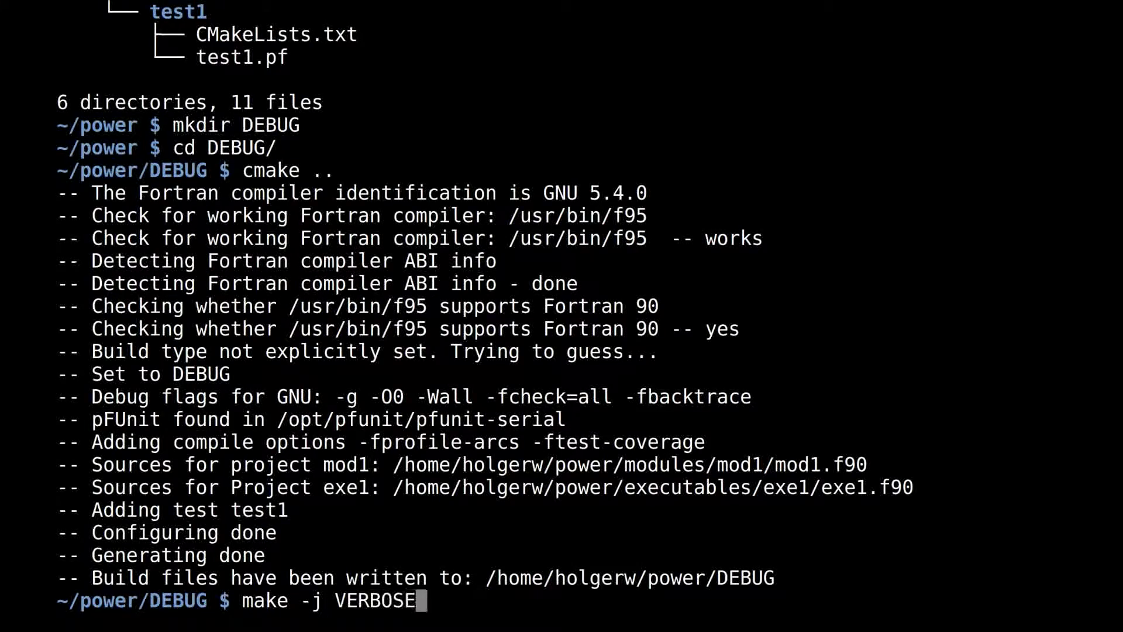
key("Return")
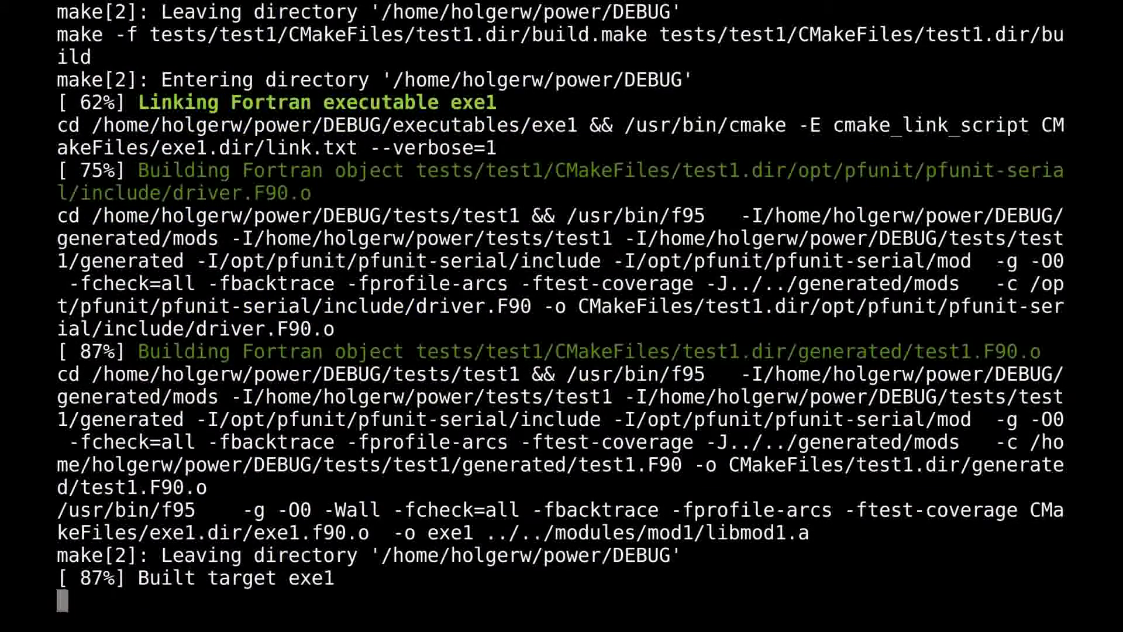
scroll("down", 3)
type("cd ..")
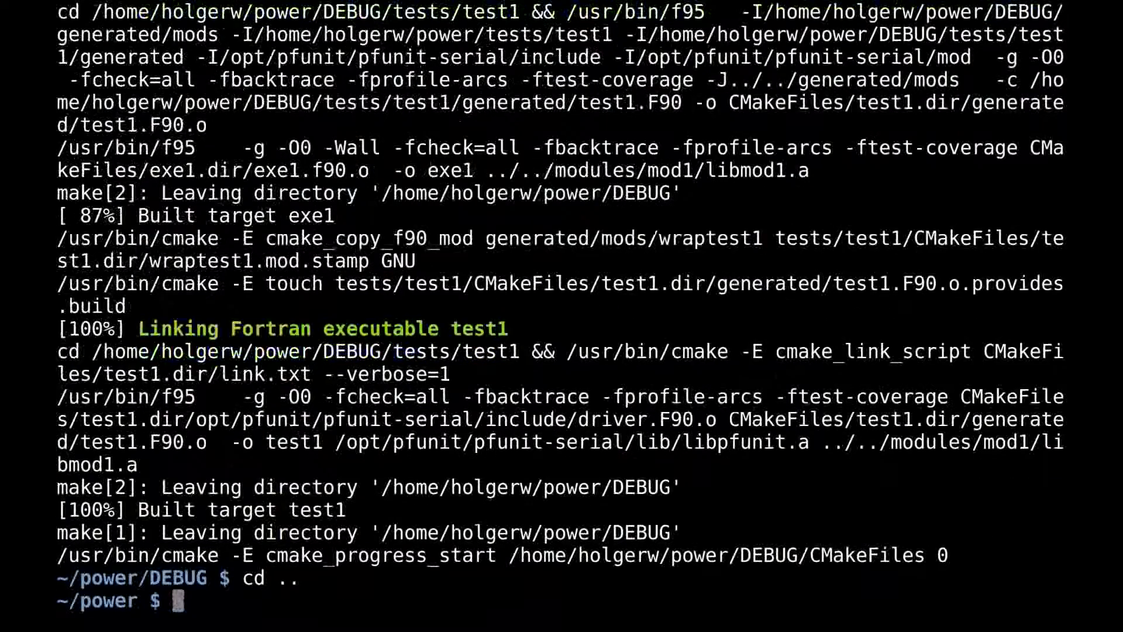
- Create a RELEASE folder and build exe1 and test1 there with make -j
type("mkdir RELEASE")
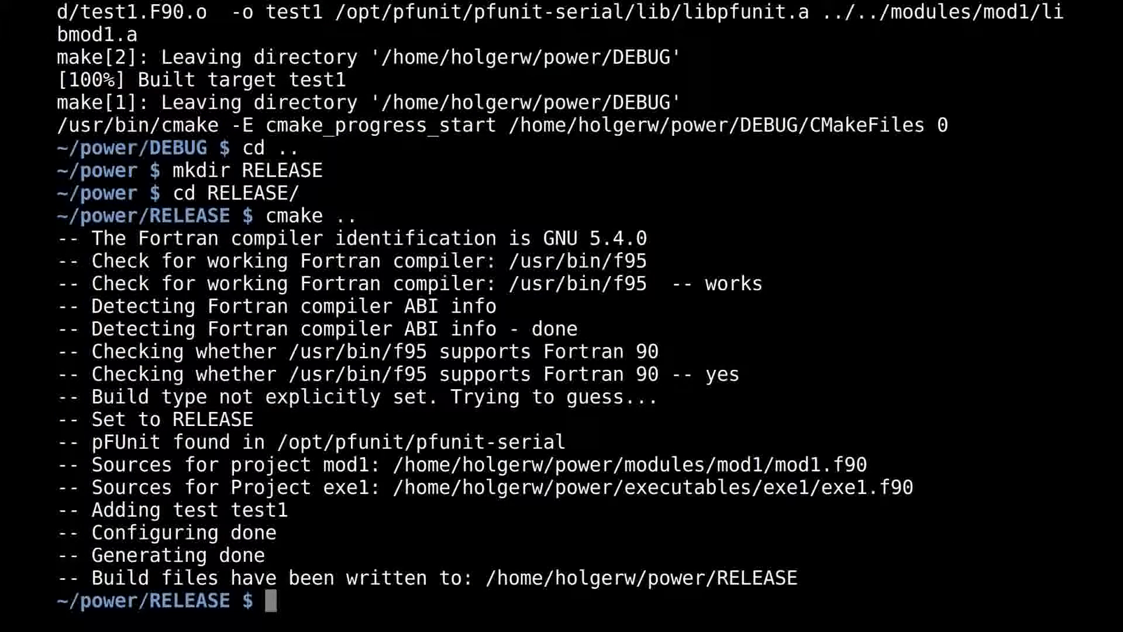
type("make -j")
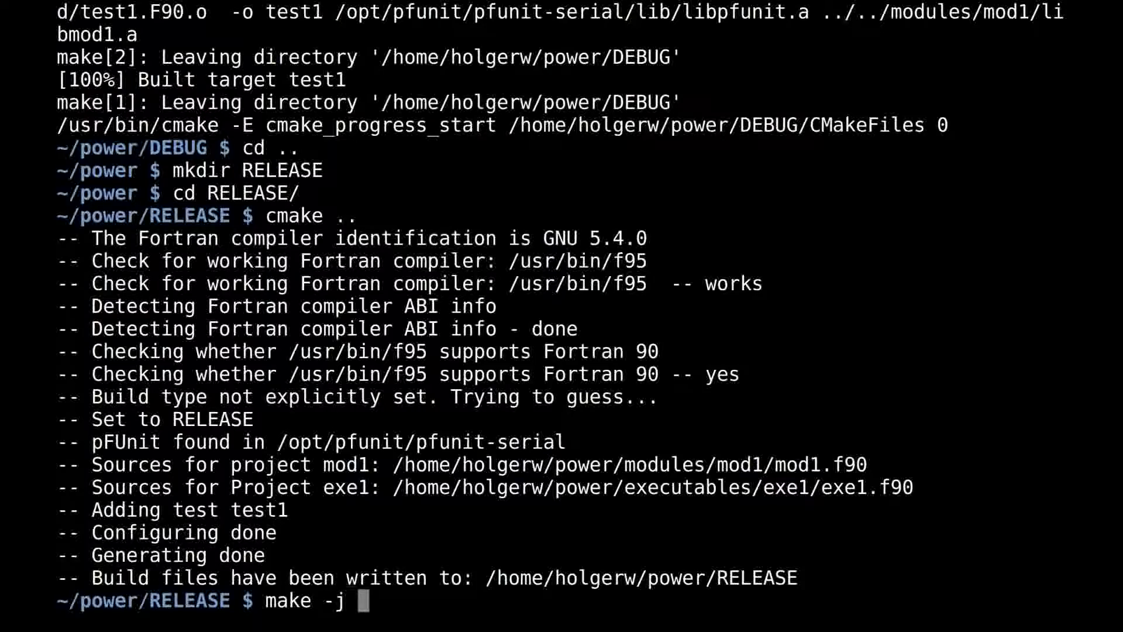
key("Return")
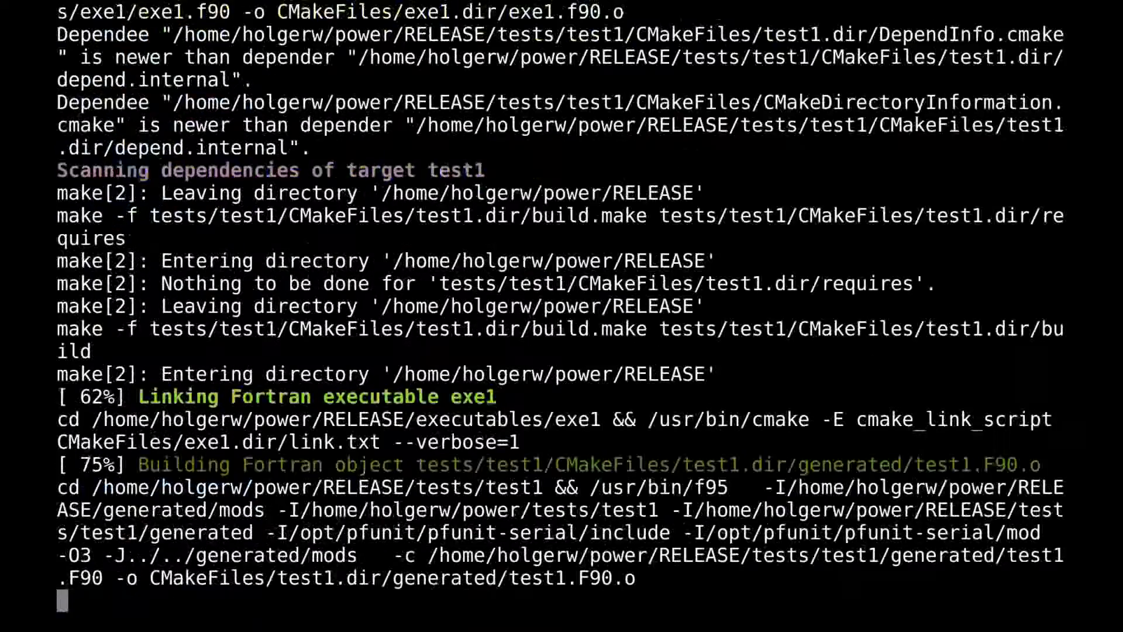
scroll("down", 3)
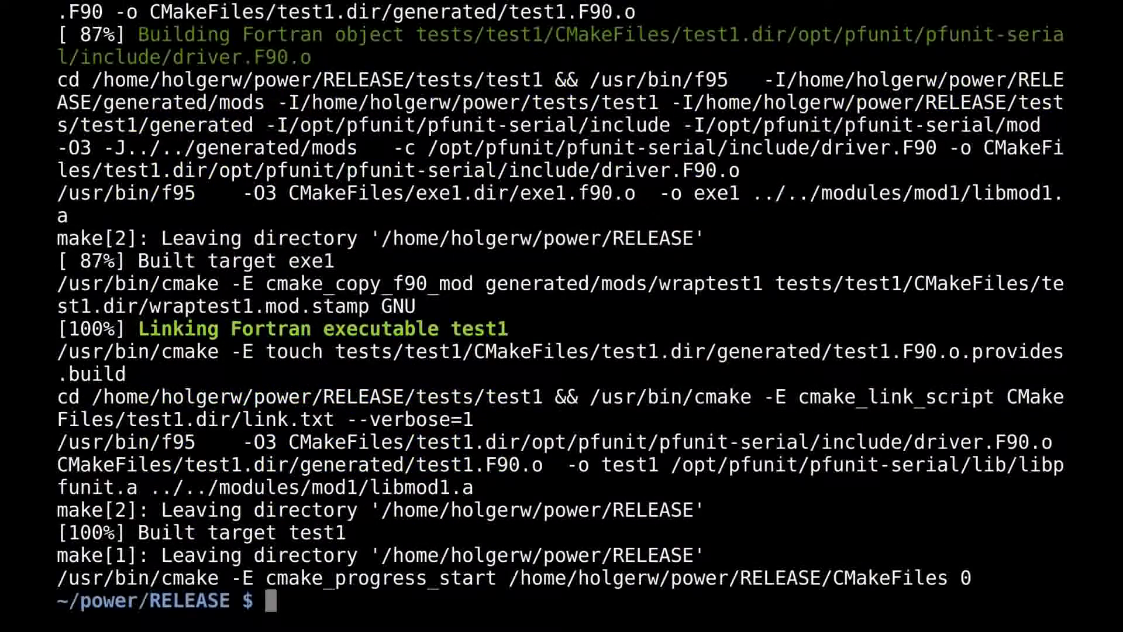
double_click(257, 441)
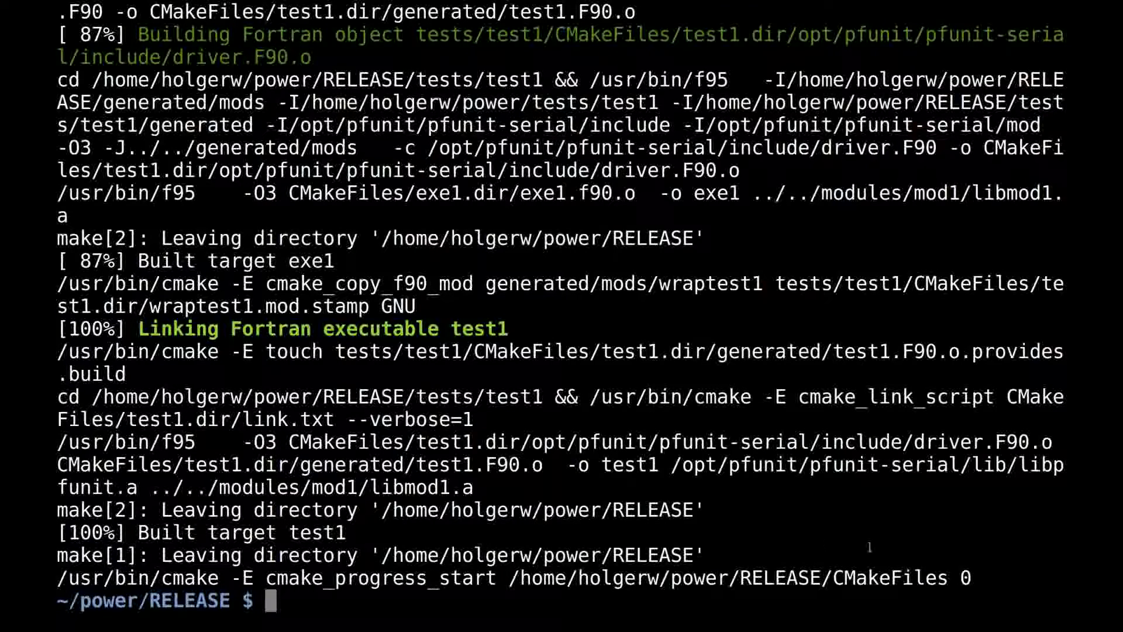
- Go back up and remove the RELEASE build folder with rm -rf
type("cd ..")
type("rm -rf REL")
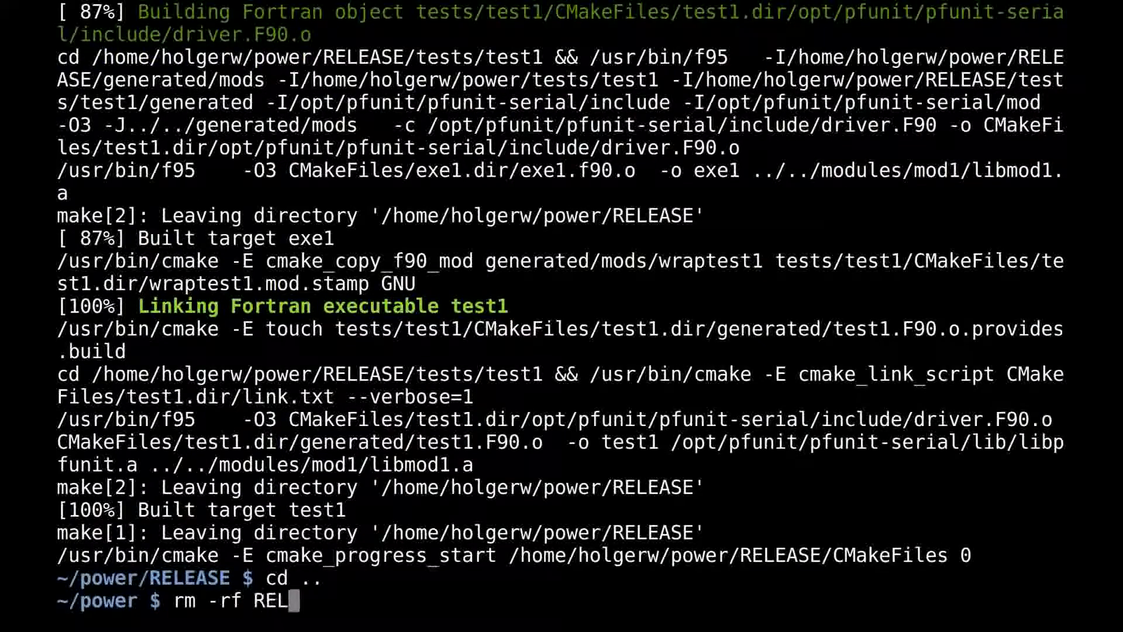
key("Return")
type("m")
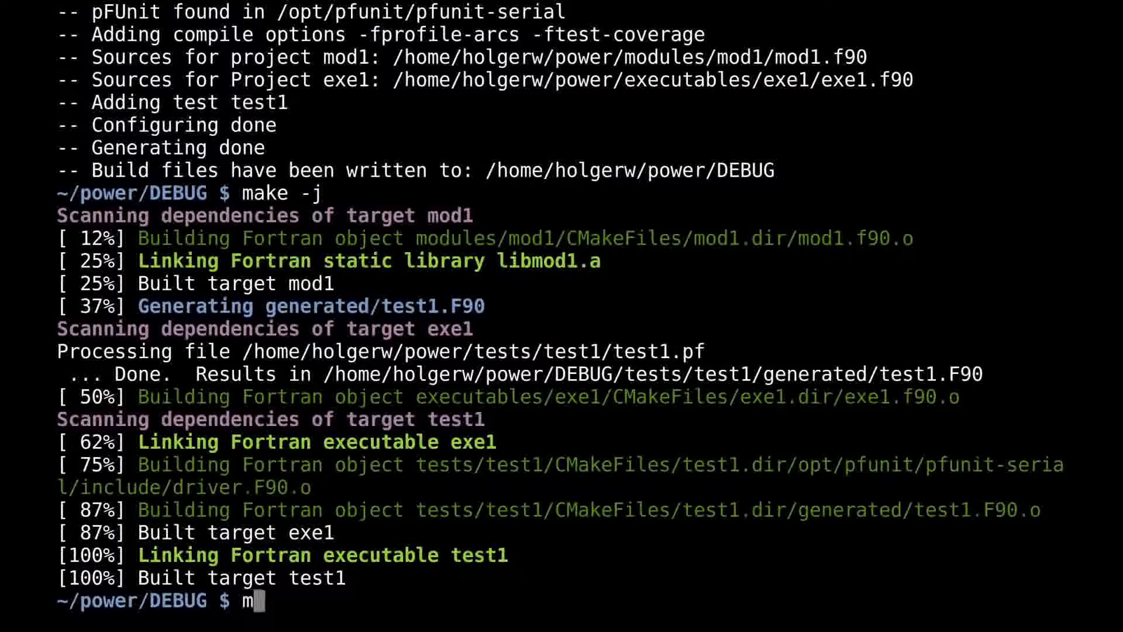
- Run make install, then execute test/test1, which reports OK for 2 tests
type("ake install")
type("bin/exe1")
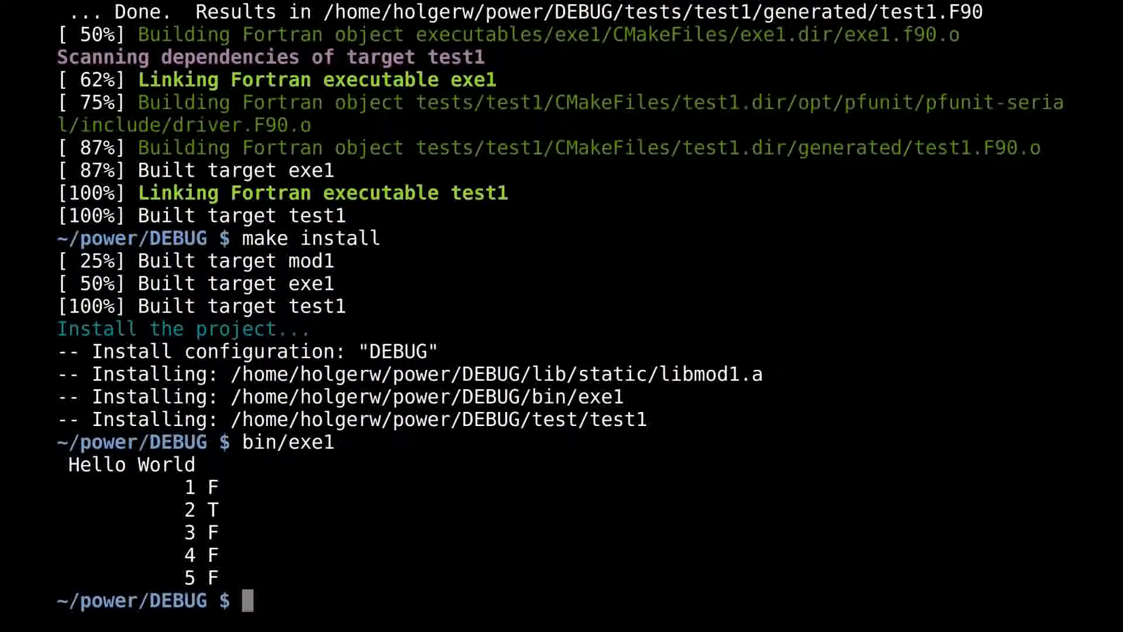
type("test/")
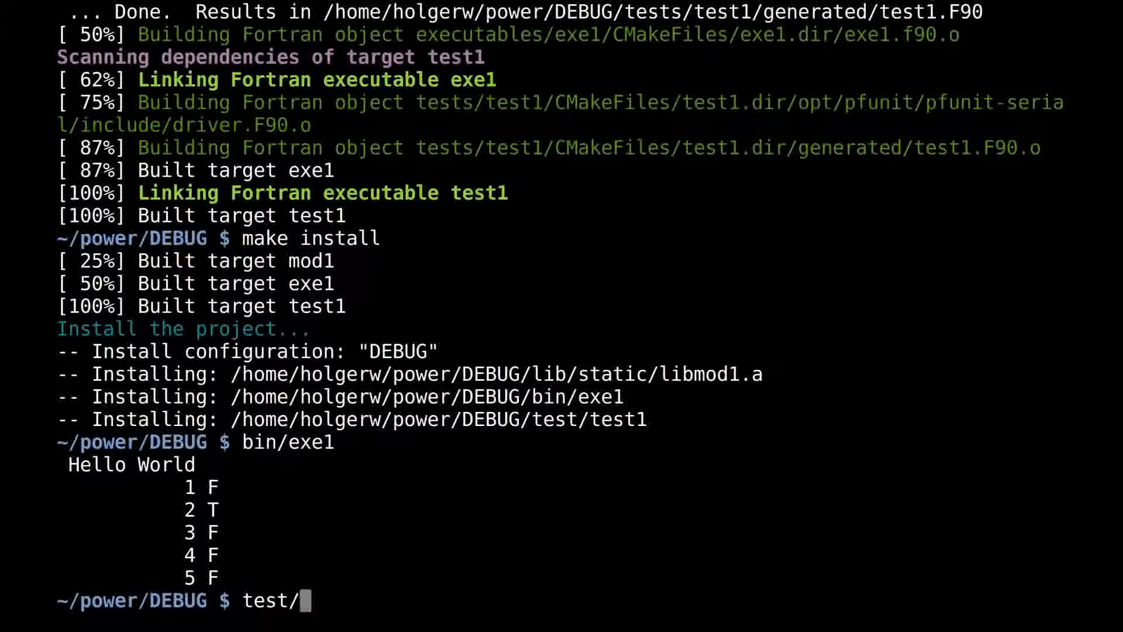
key("Return")
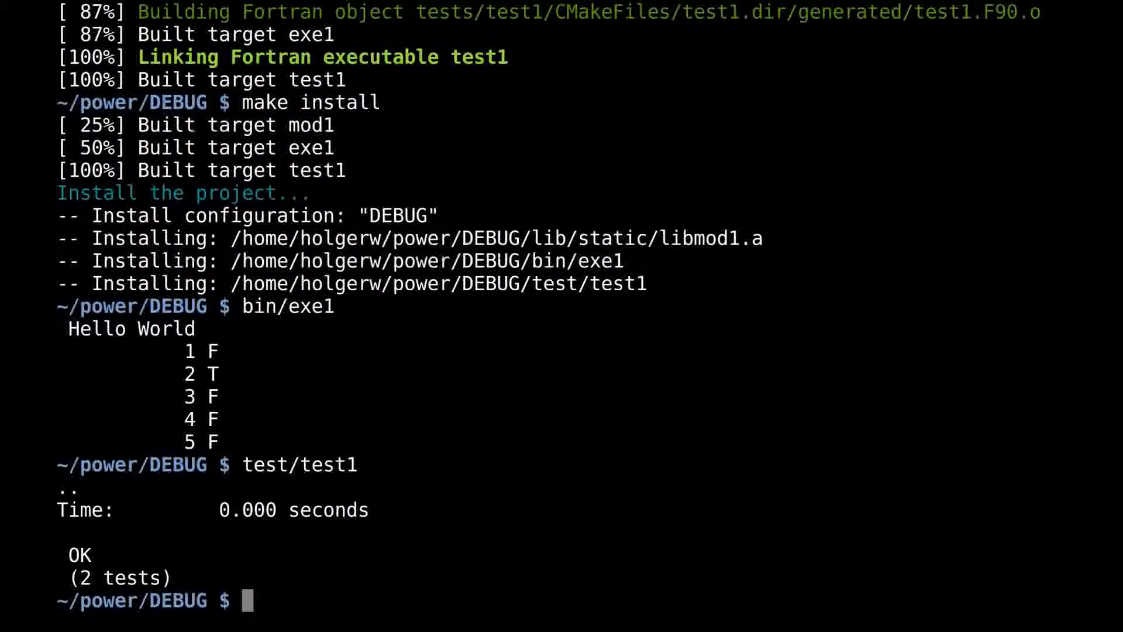
- Enter atom .. to launch Atom on the project folder
type("at")
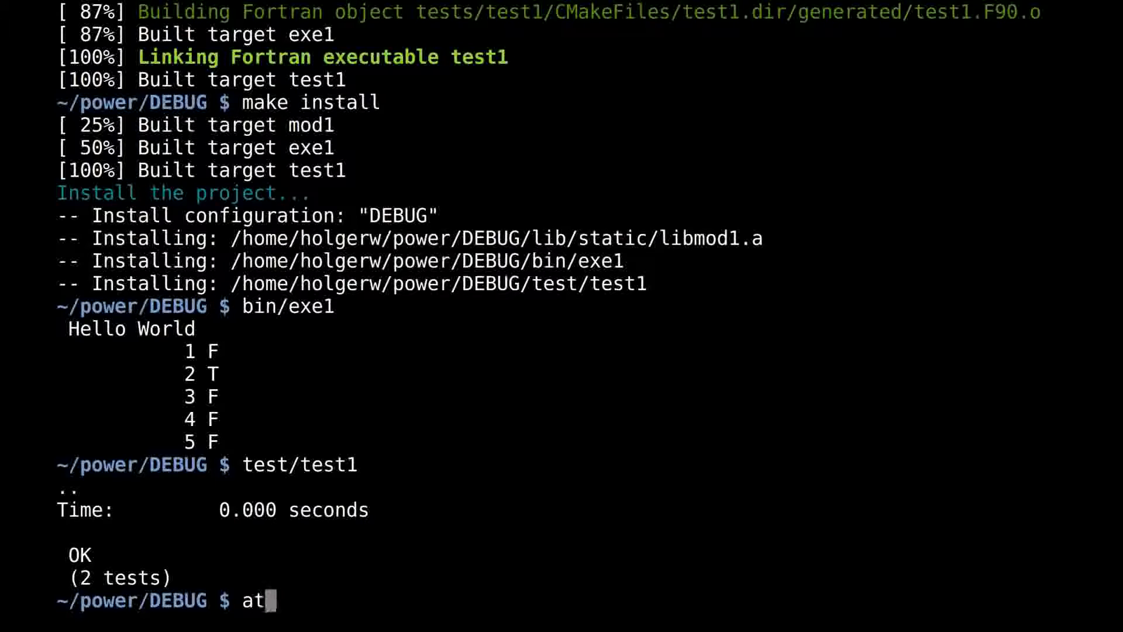
type("om ..")
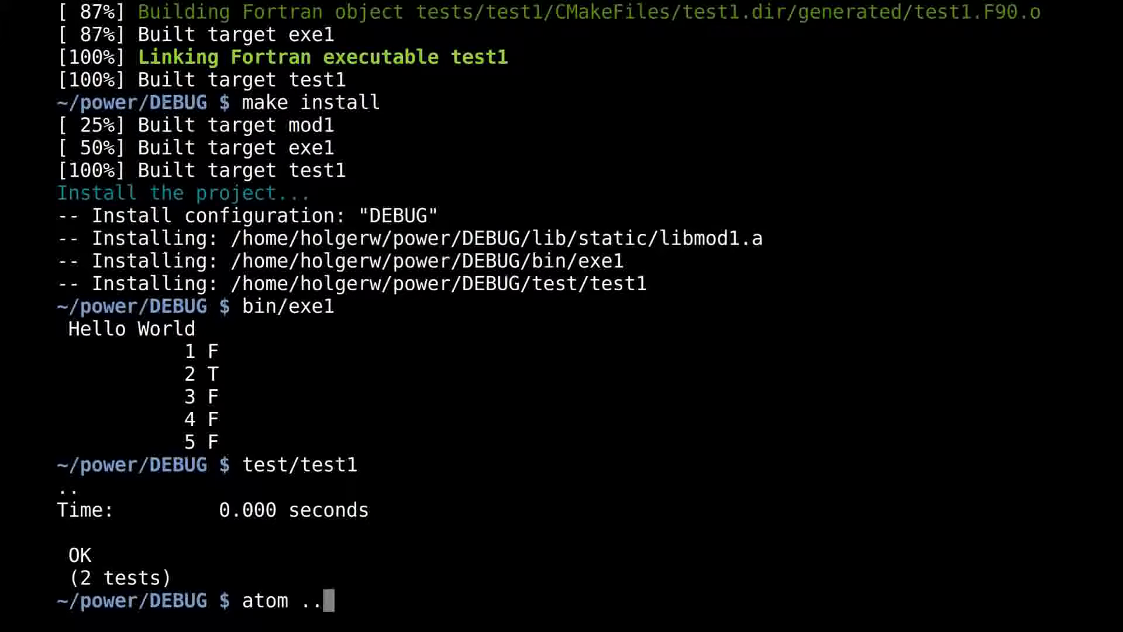
- Launch Atom on power and open README.md from the Tree View
key("Return")
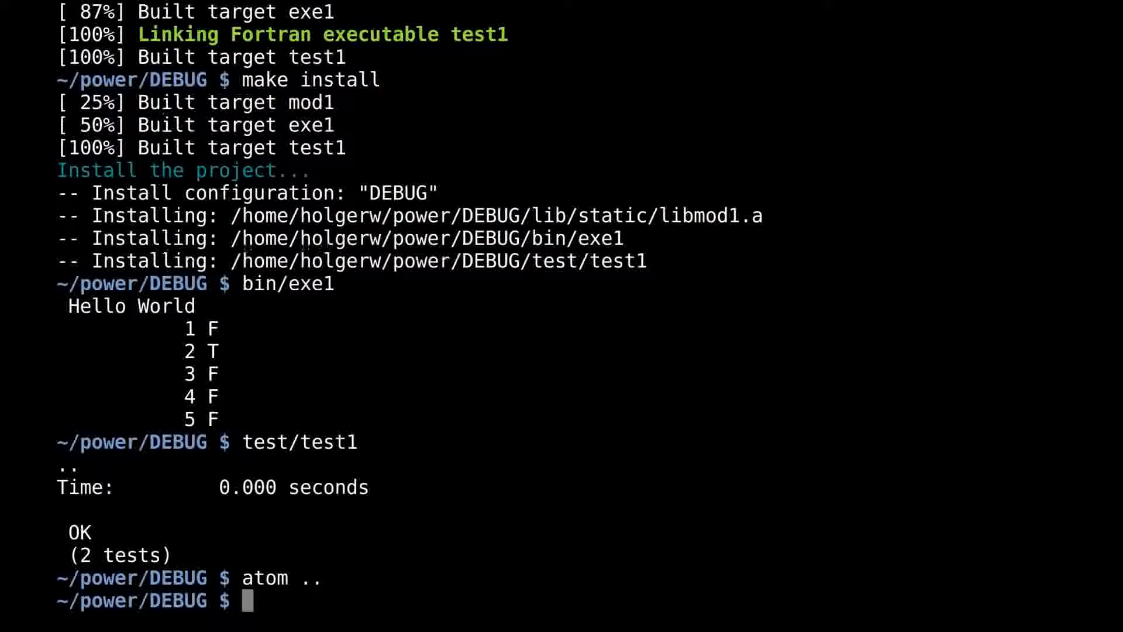
key("Return")
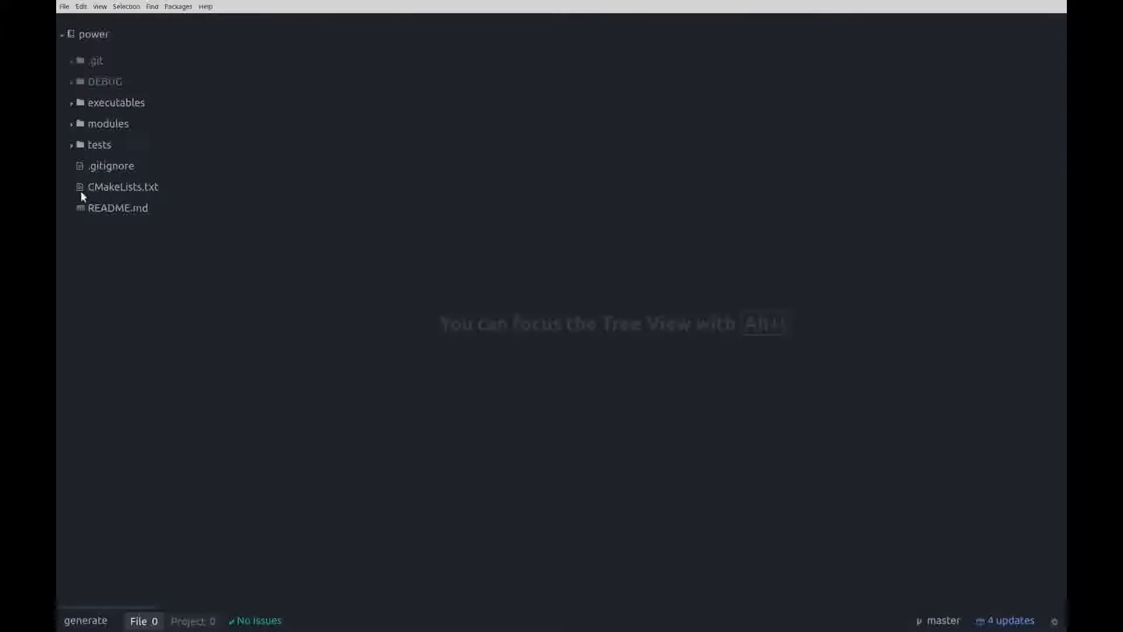
left_click(117, 208)
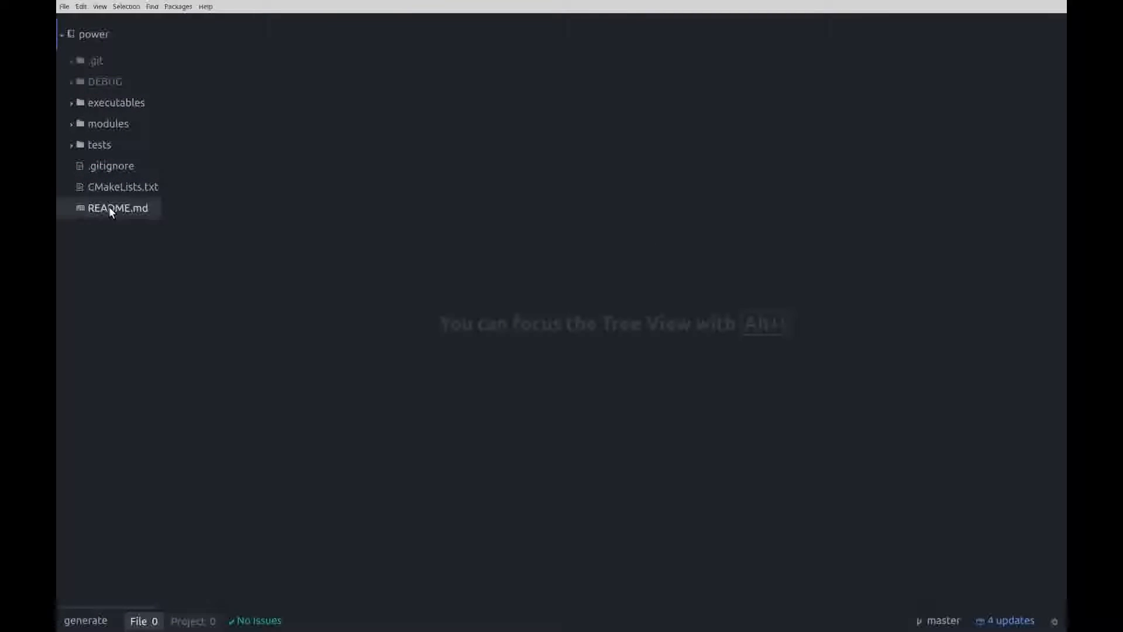
double_click(117, 209)
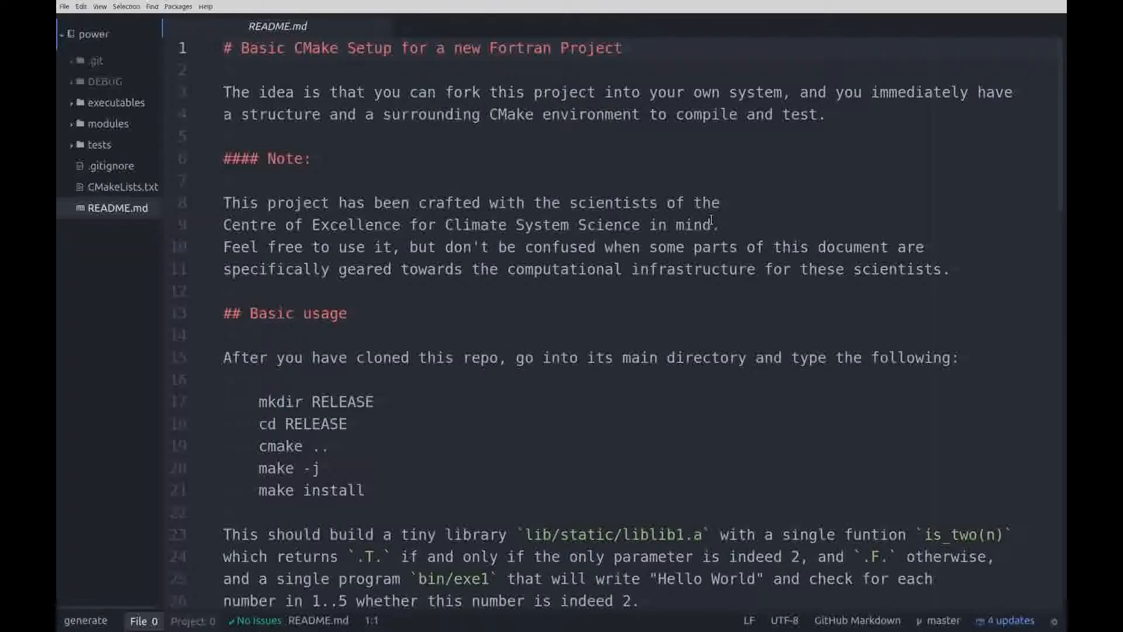
scroll("down", 3)
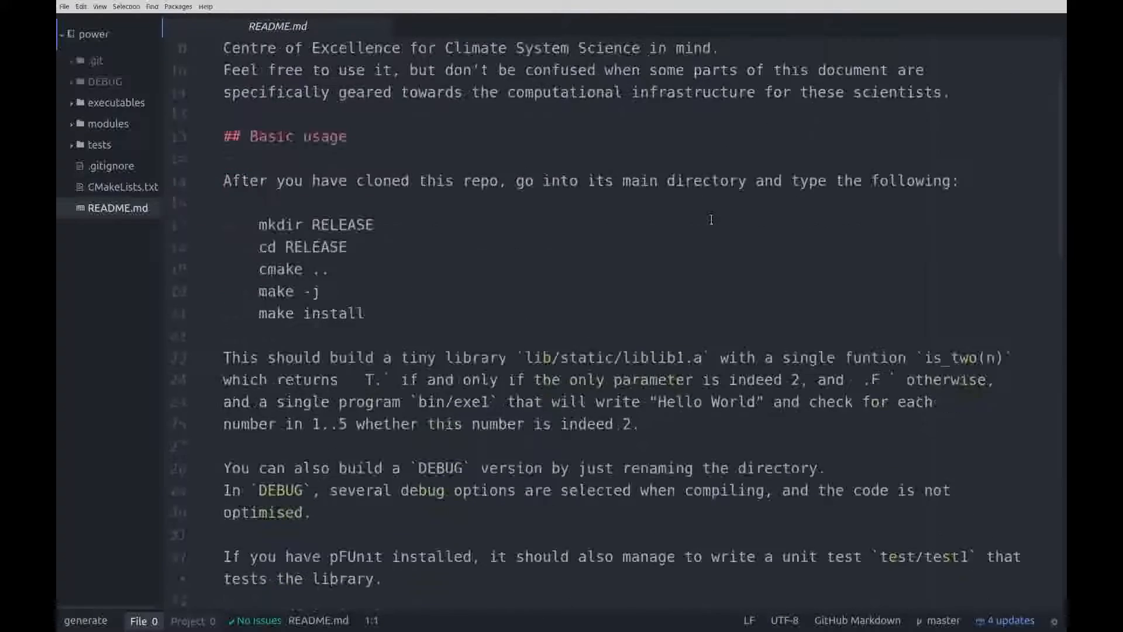
scroll("down", 3)
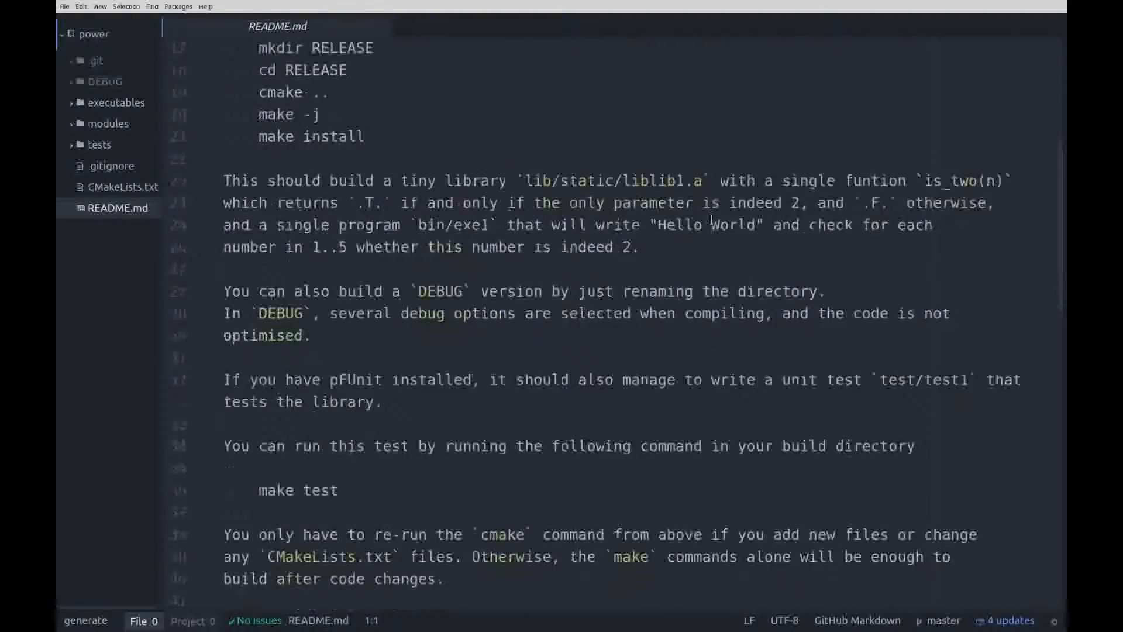
scroll("down", 3)
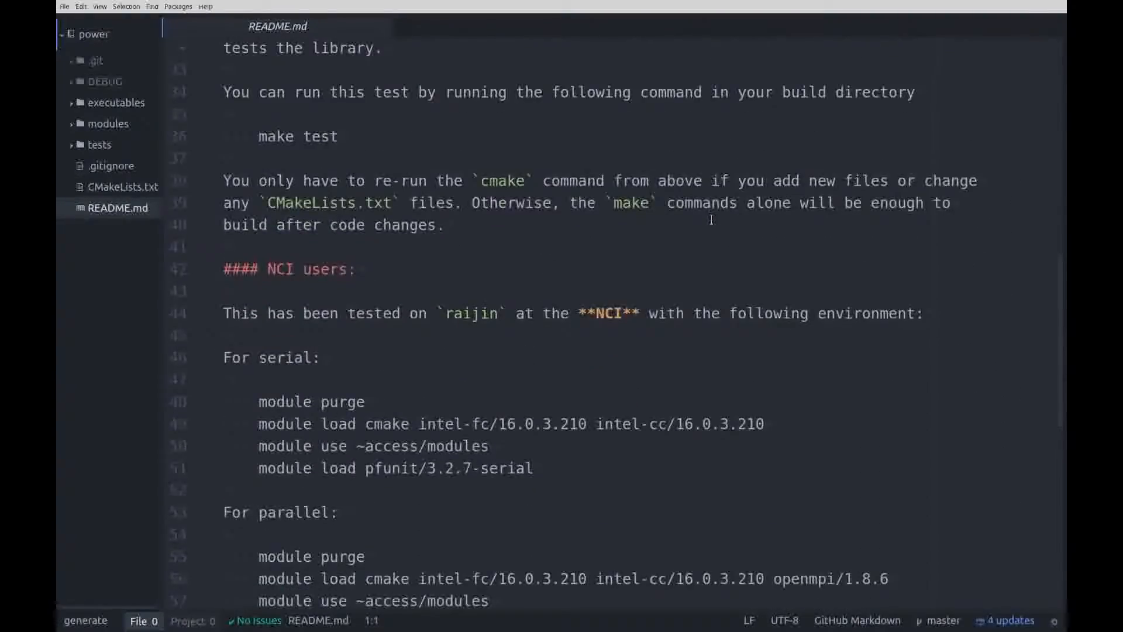
scroll("down", 3)
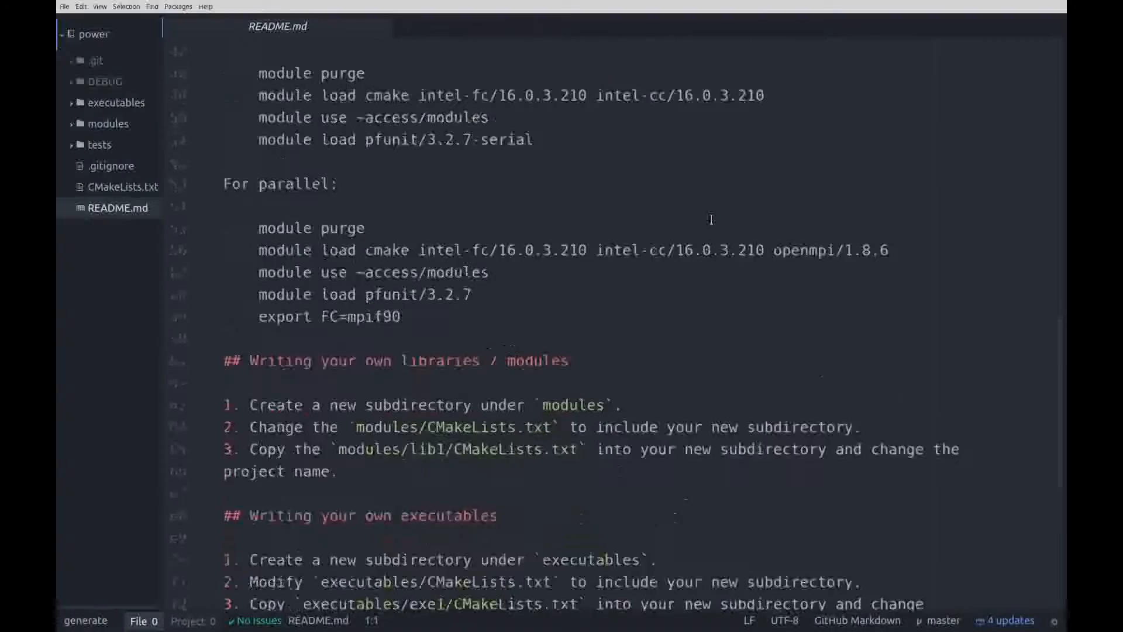
scroll("down", 3)
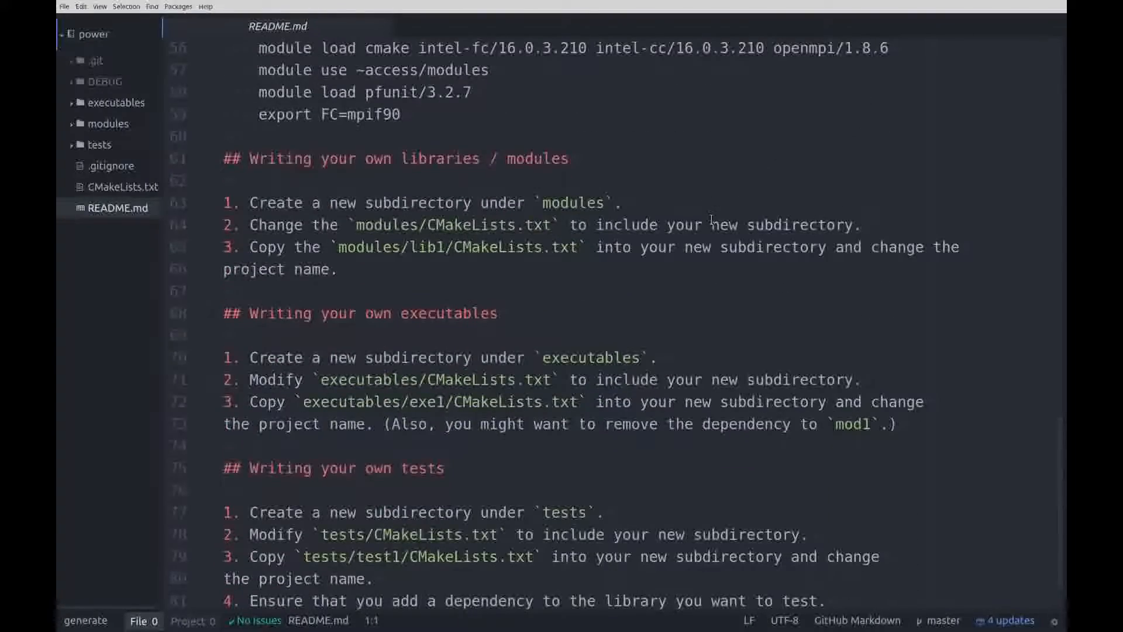
- Open the top-level CMakeLists.txt and read down to the pFUnit add_test section
scroll("down", 3)
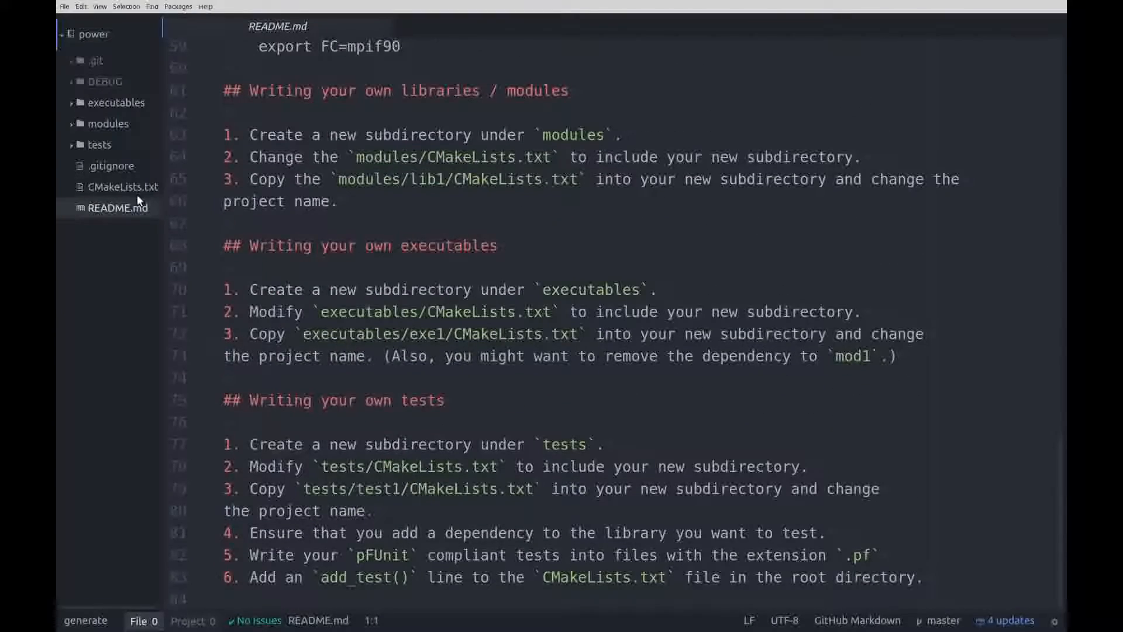
left_click(122, 186)
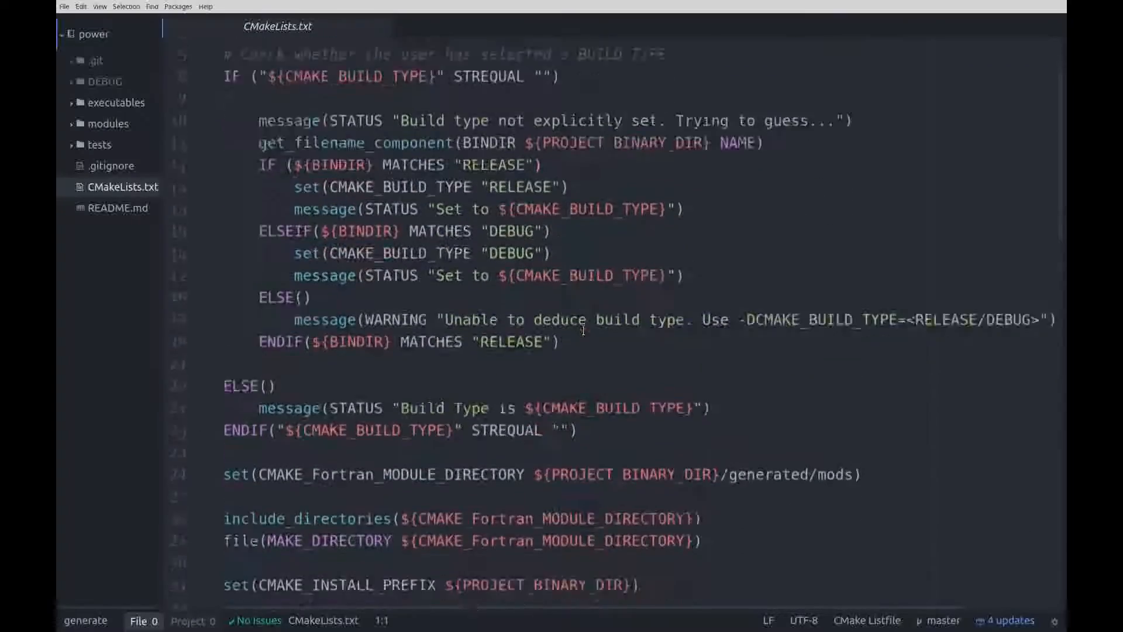
scroll("down", 3)
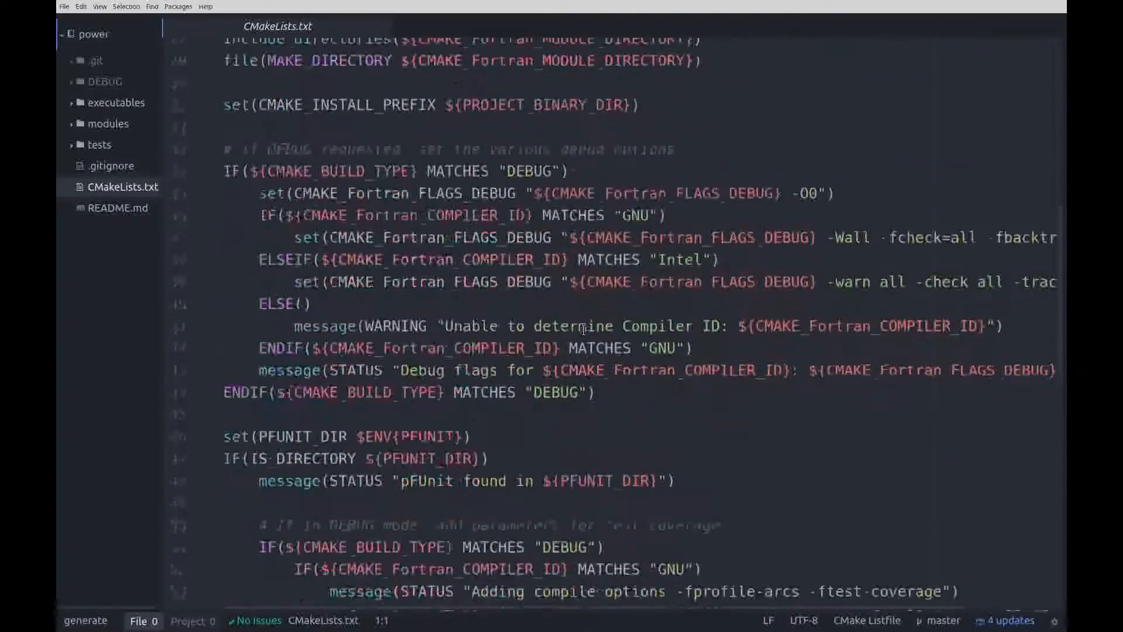
scroll("down", 3)
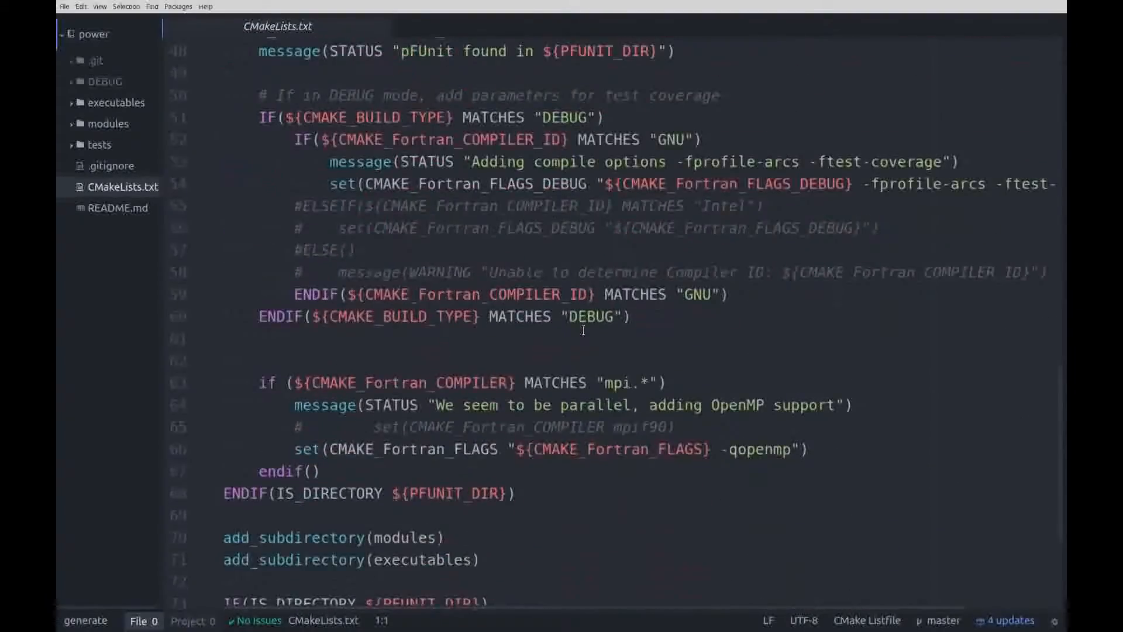
scroll("down", 3)
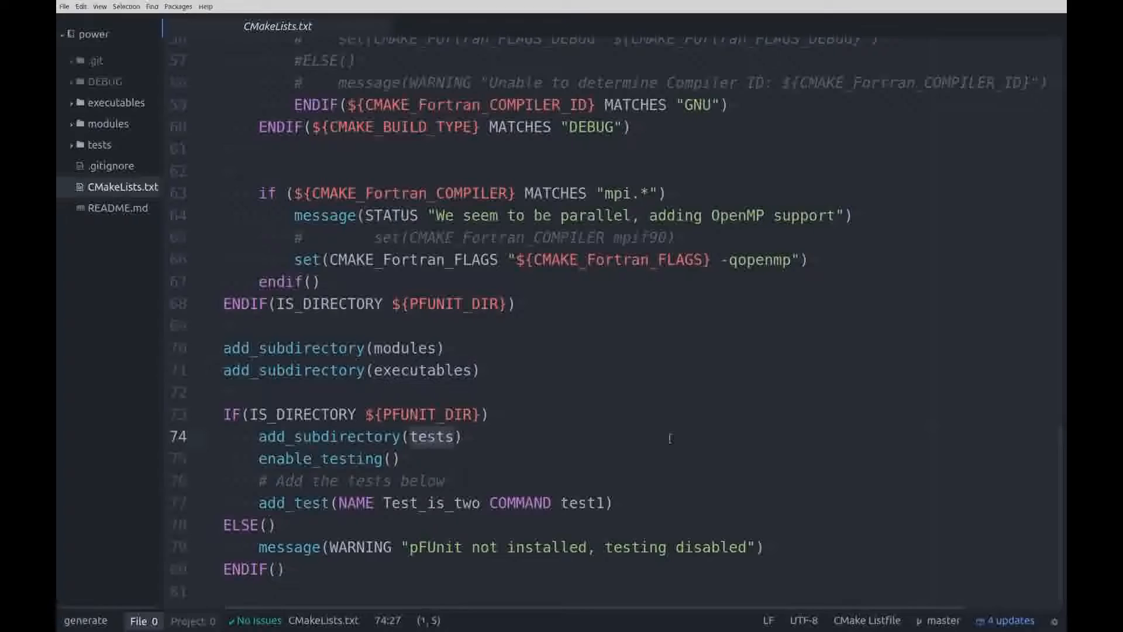
mouse_move(858, 456)
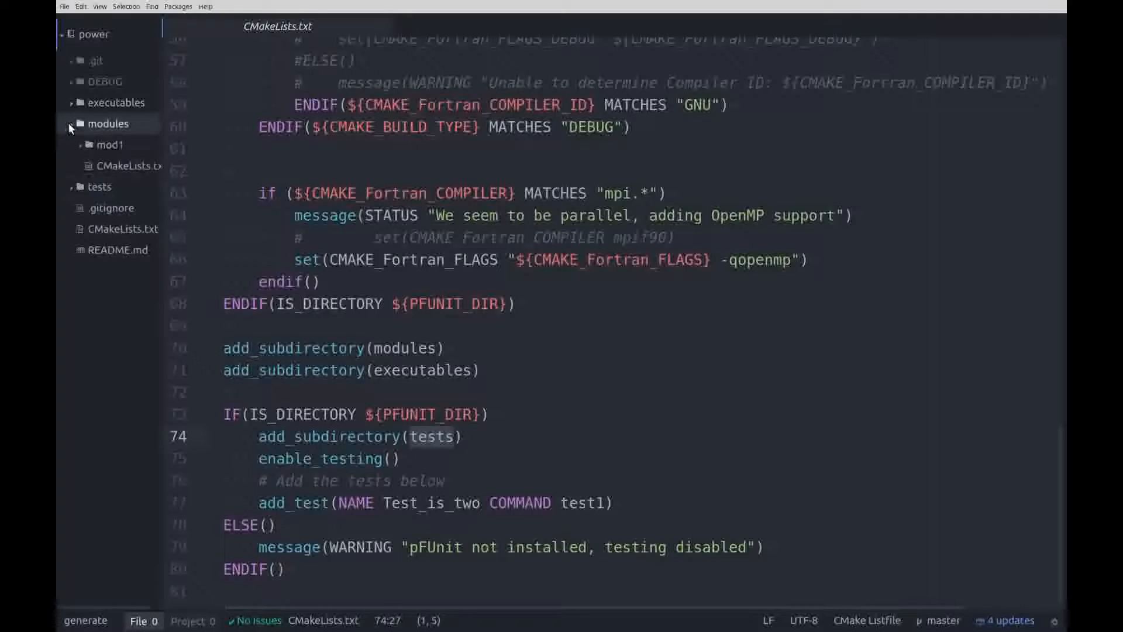
- View the modules and mod1 CMakeLists files, then mod1.f90 with its is_two function
left_click(129, 165)
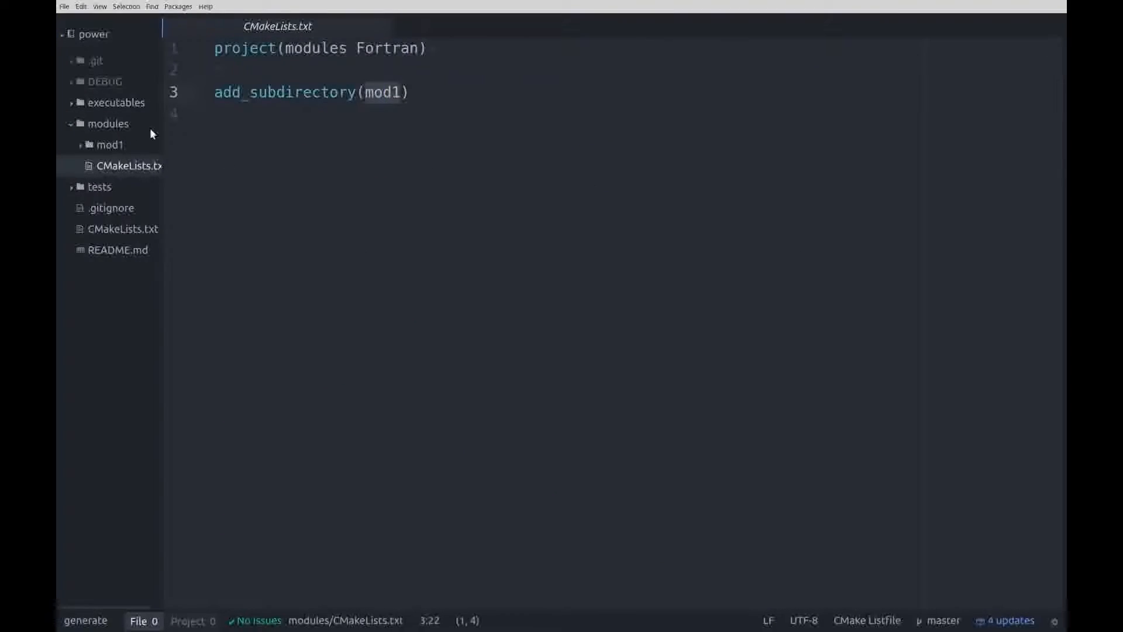
left_click(110, 145)
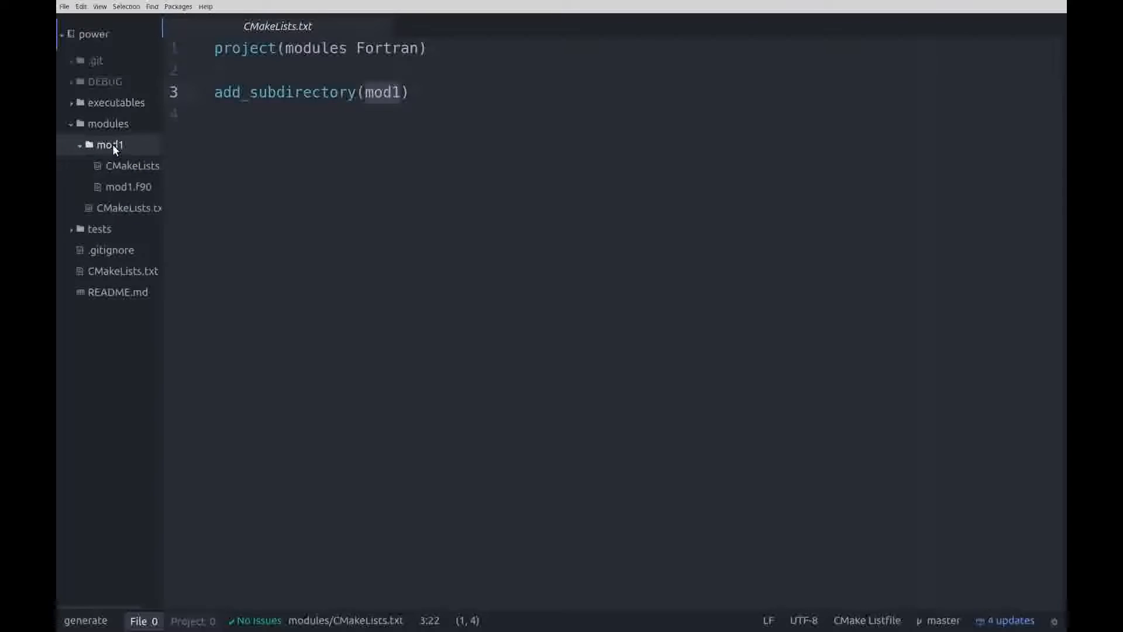
left_click(133, 165)
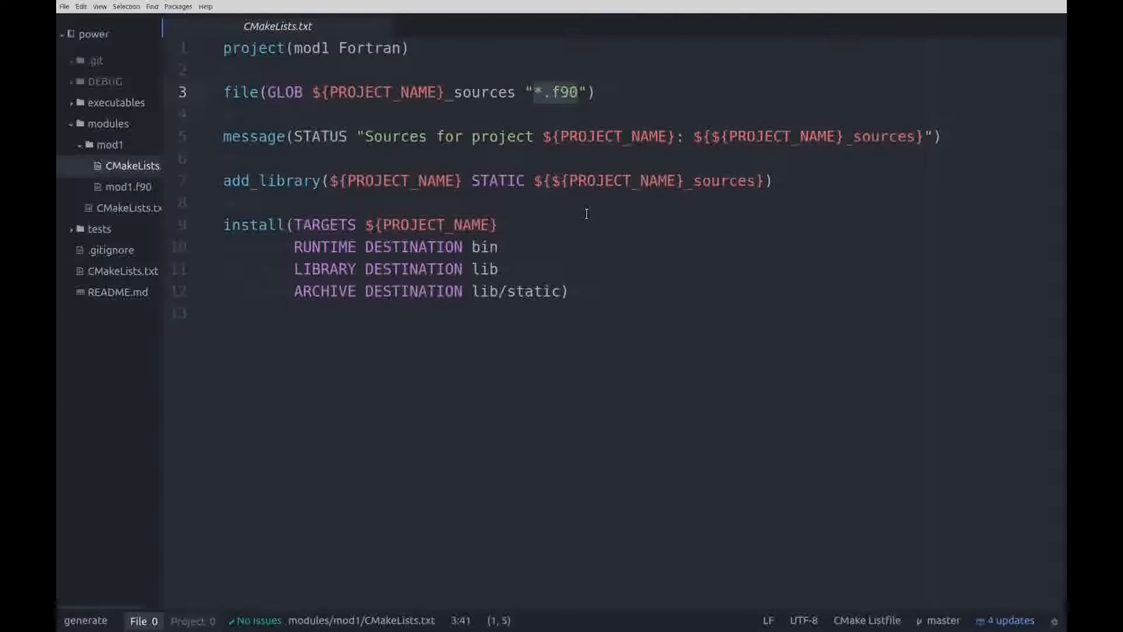
left_click(131, 186)
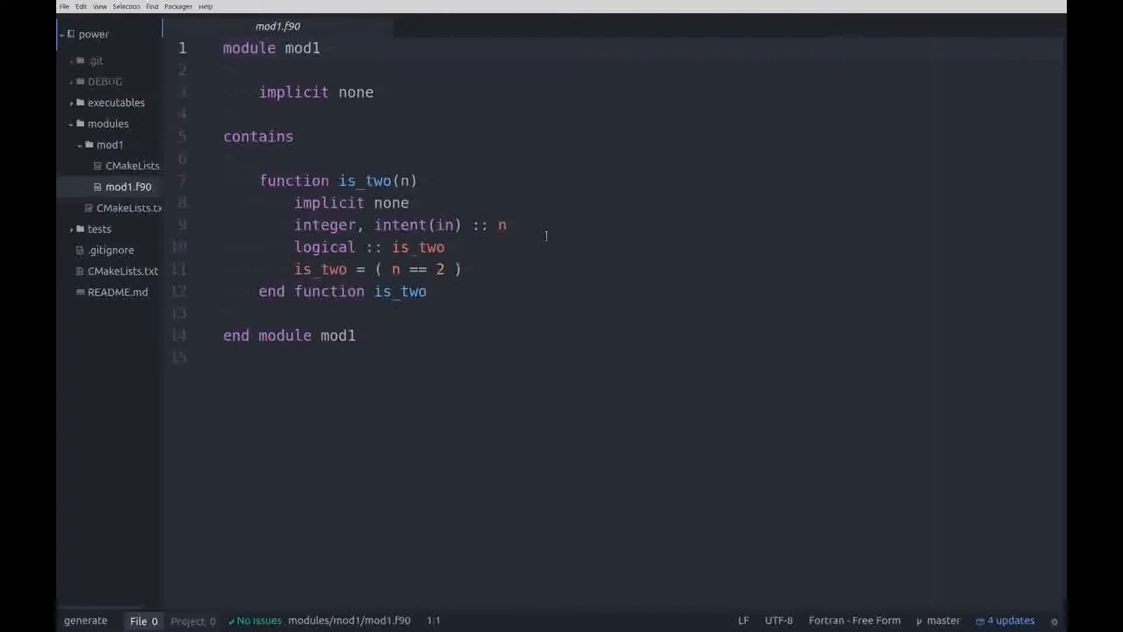
mouse_move(542, 204)
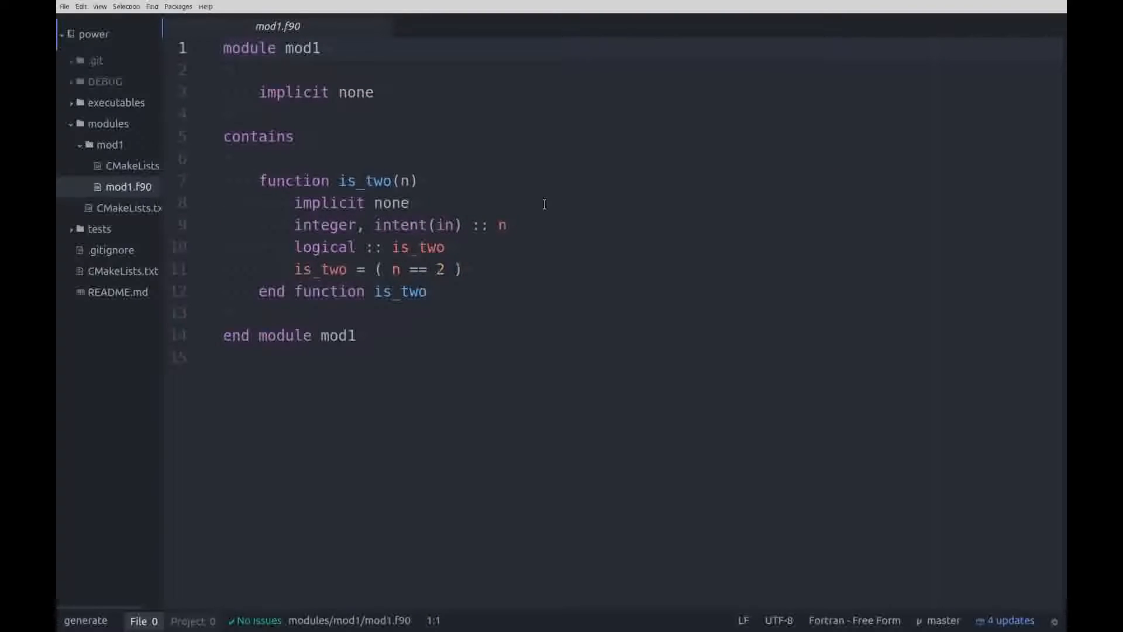
mouse_move(503, 278)
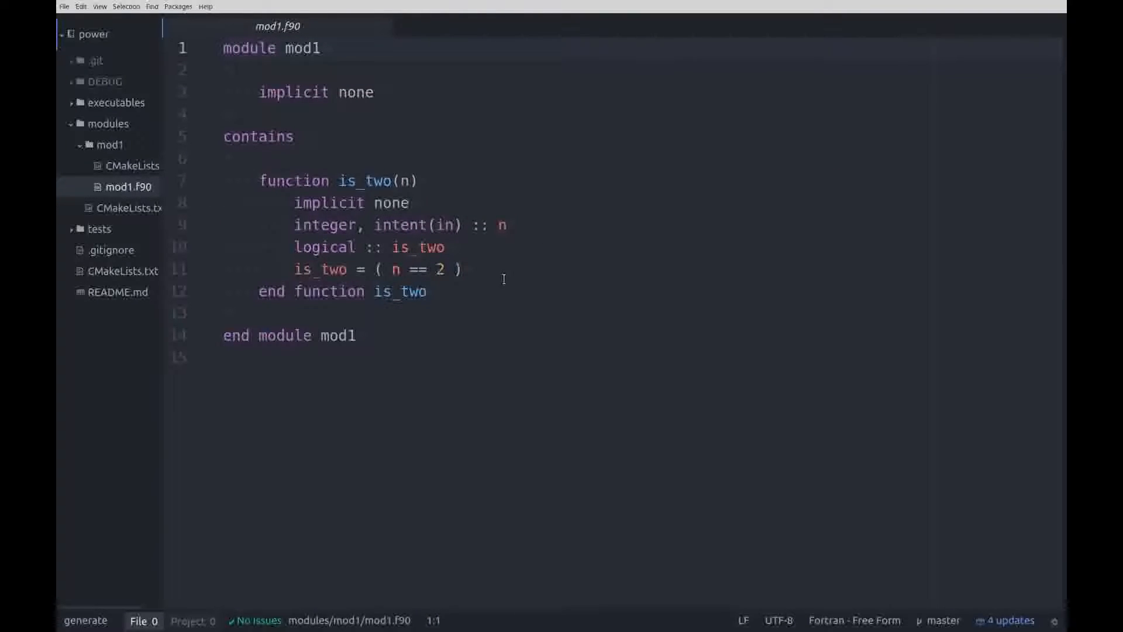
mouse_move(122, 249)
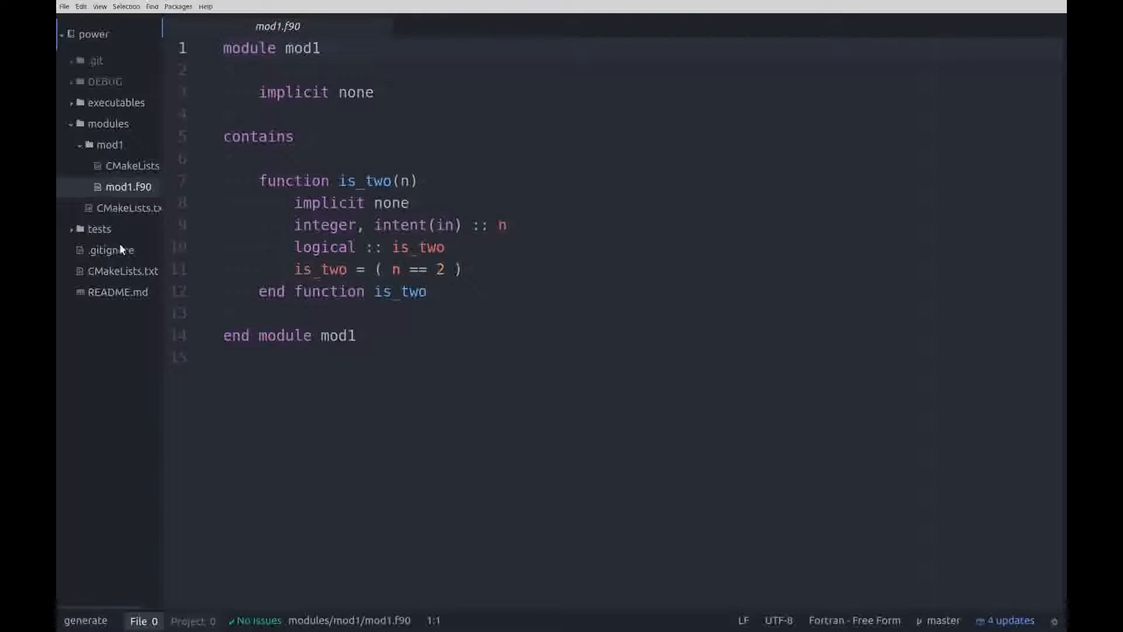
mouse_move(71, 105)
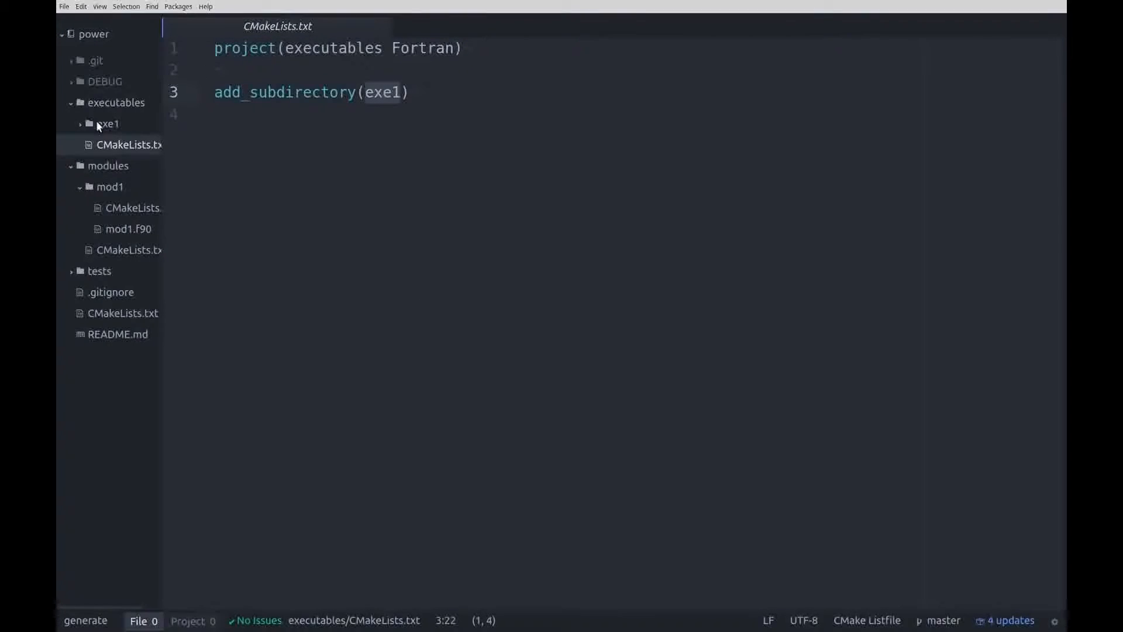
- Open exe1's CMakeLists.txt and highlight the line linking exe1 to mod1
left_click(107, 123)
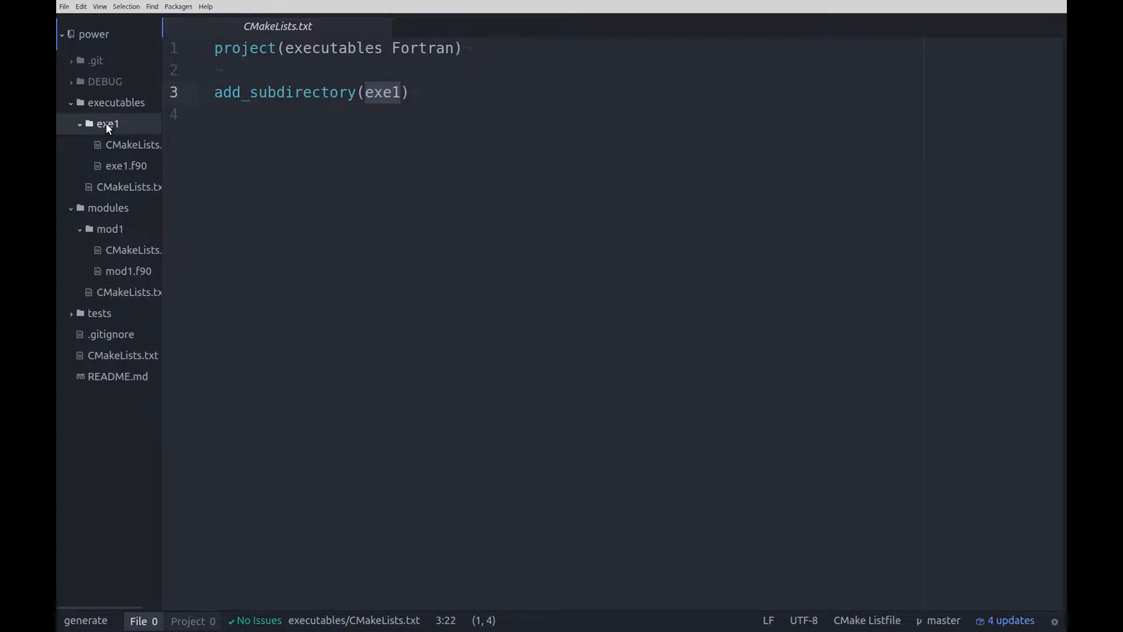
left_click(134, 145)
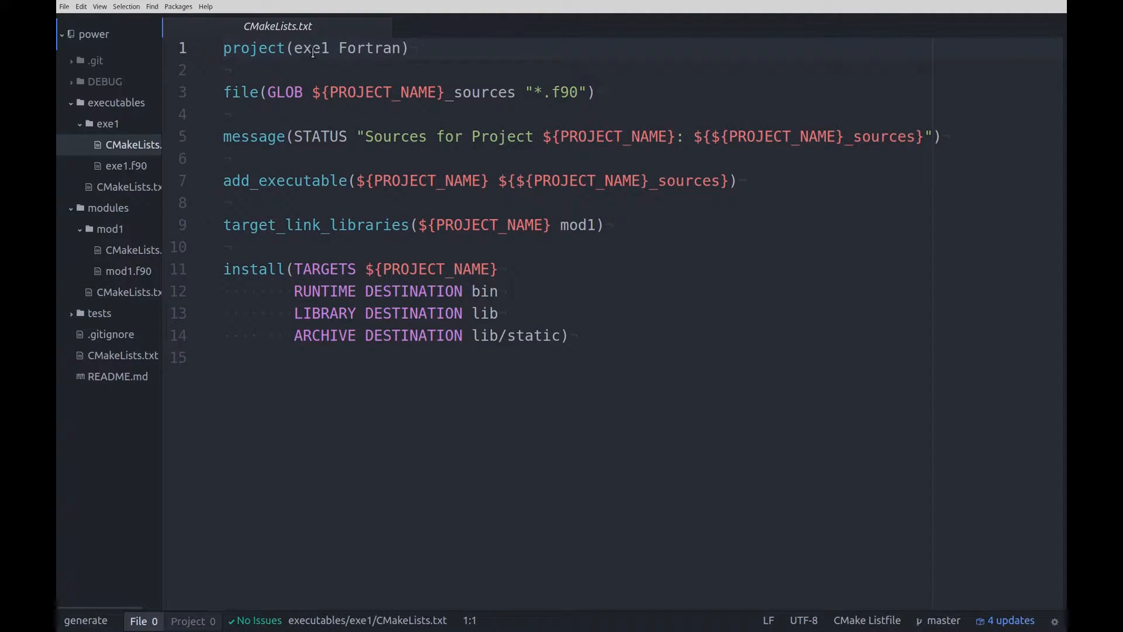
left_click(534, 91)
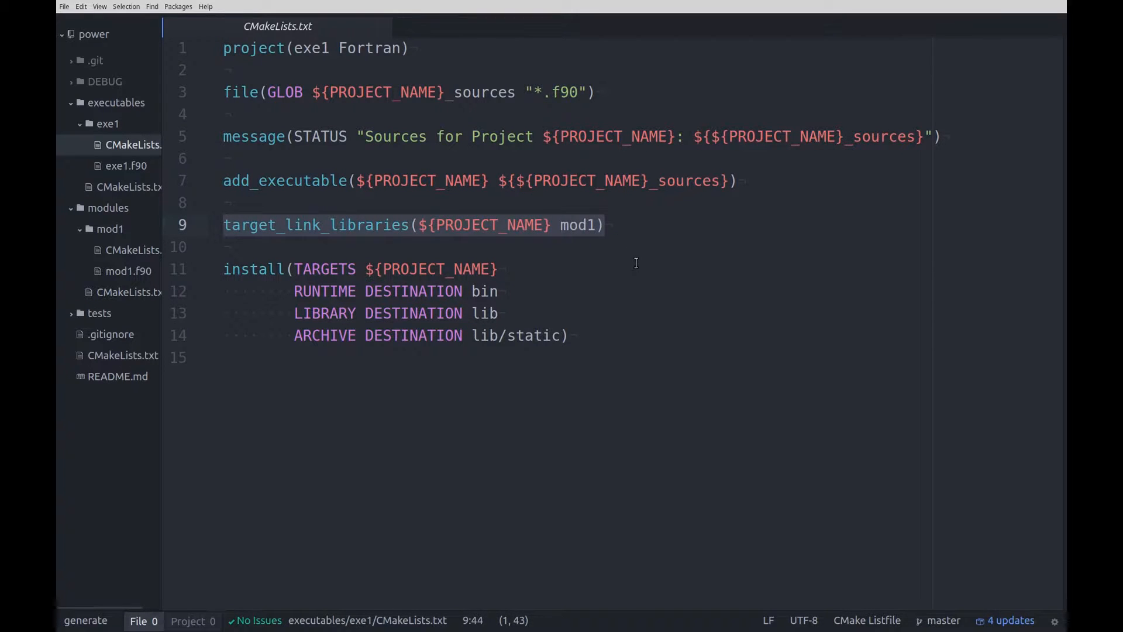
mouse_move(642, 261)
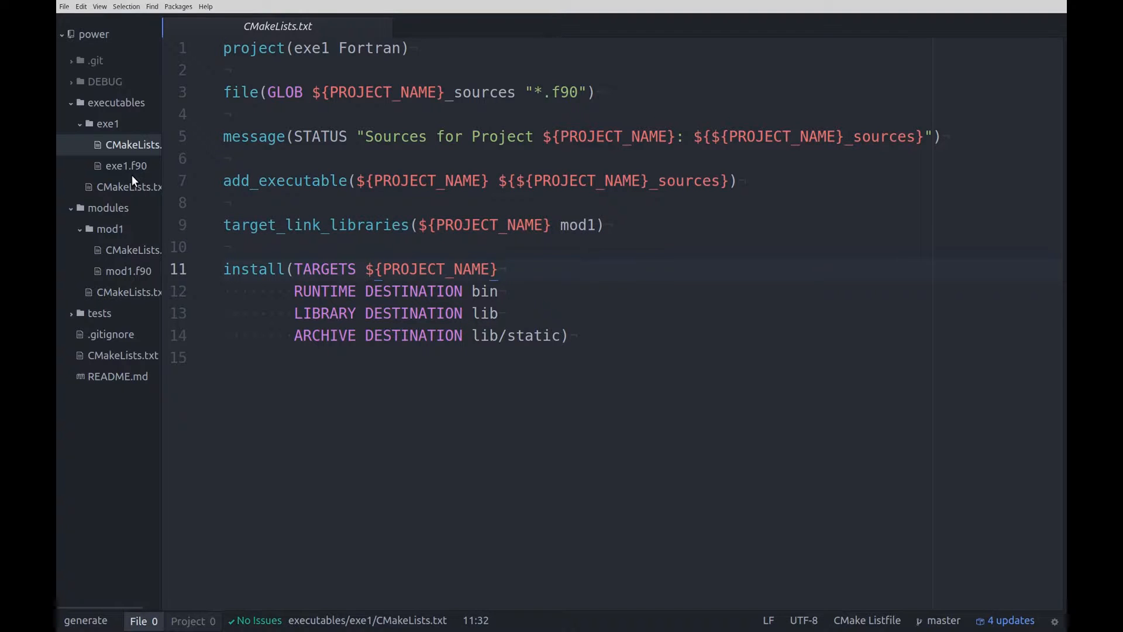
- Open exe1.f90 calling is_two, then expand the tests folder
left_click(126, 165)
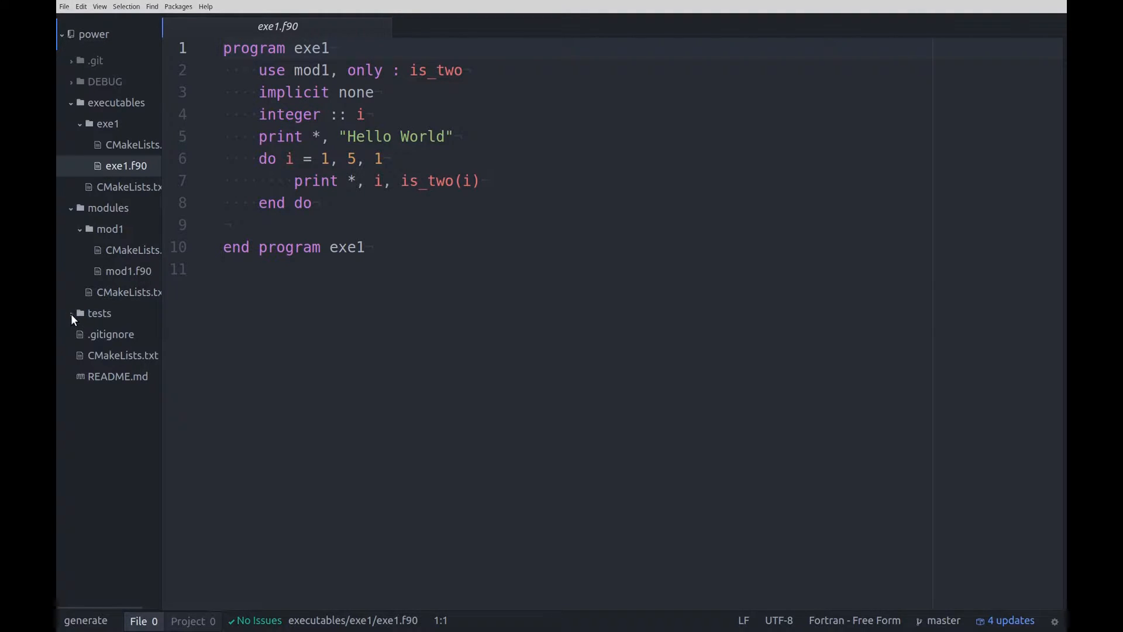
left_click(72, 314)
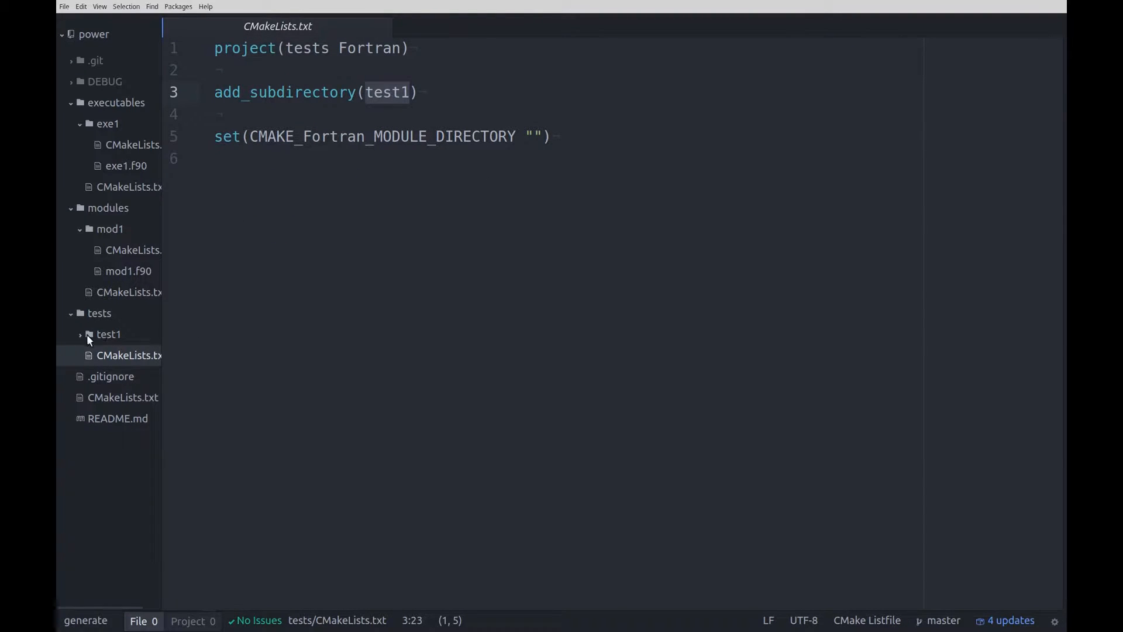
- Review test1's CMakeLists.txt, noting the .pf file glob and the pFUnit test linked to mod1
left_click(108, 333)
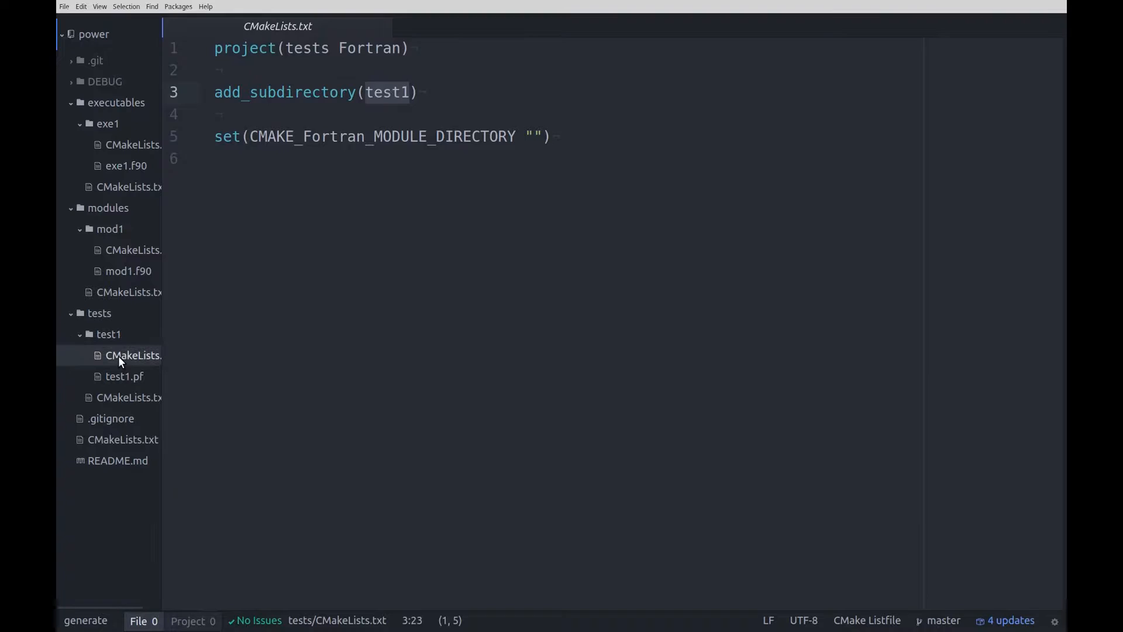
left_click(132, 356)
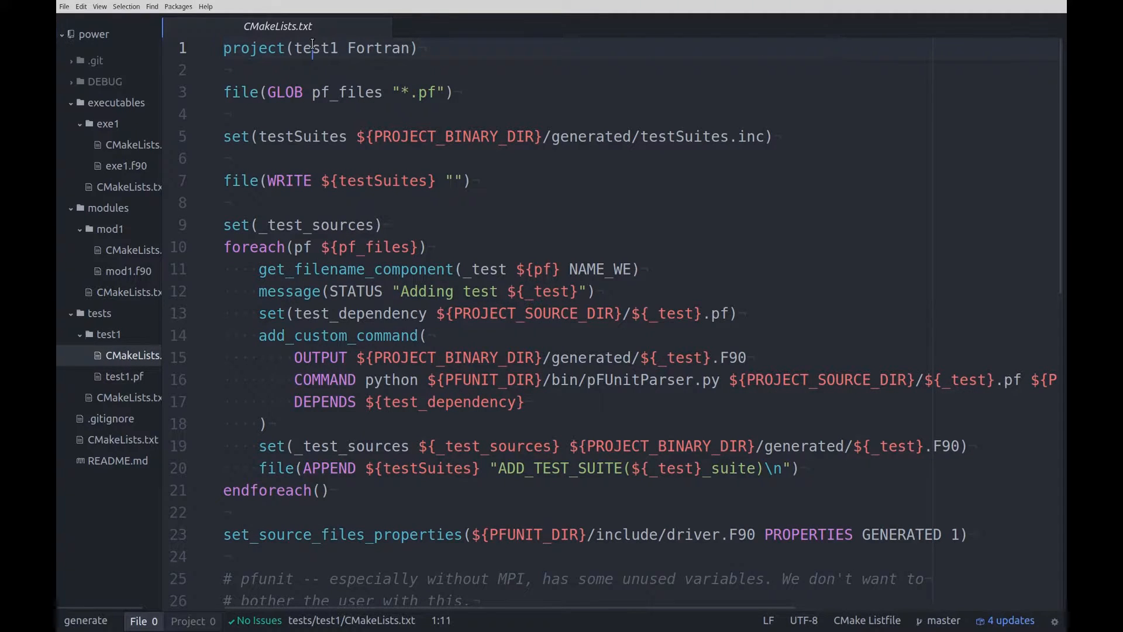
left_click(426, 91)
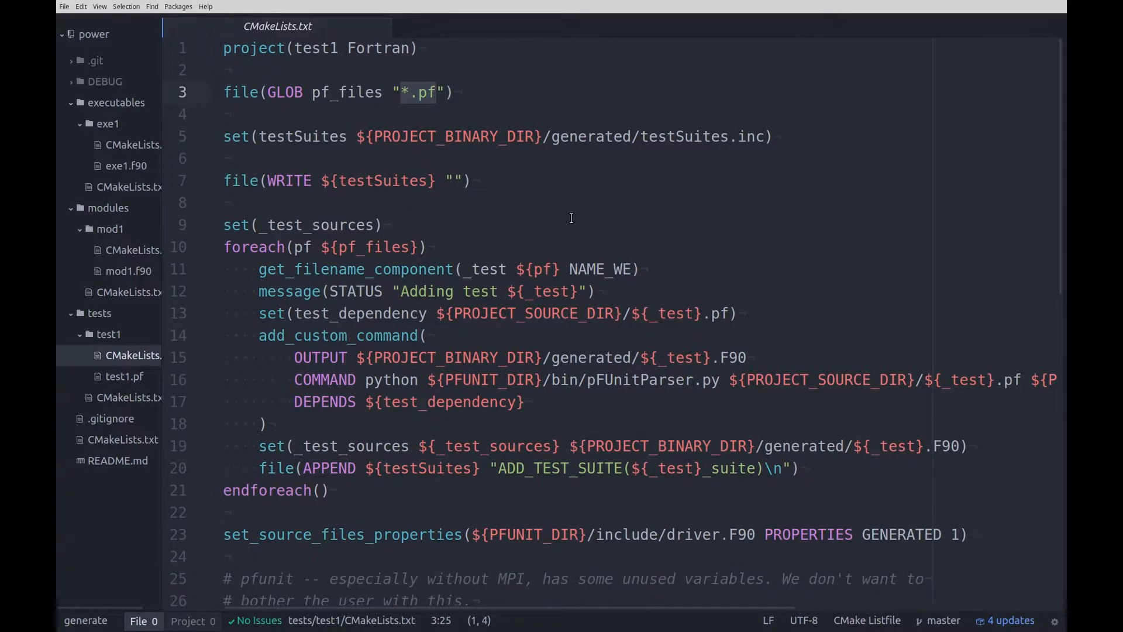
scroll("down", 3)
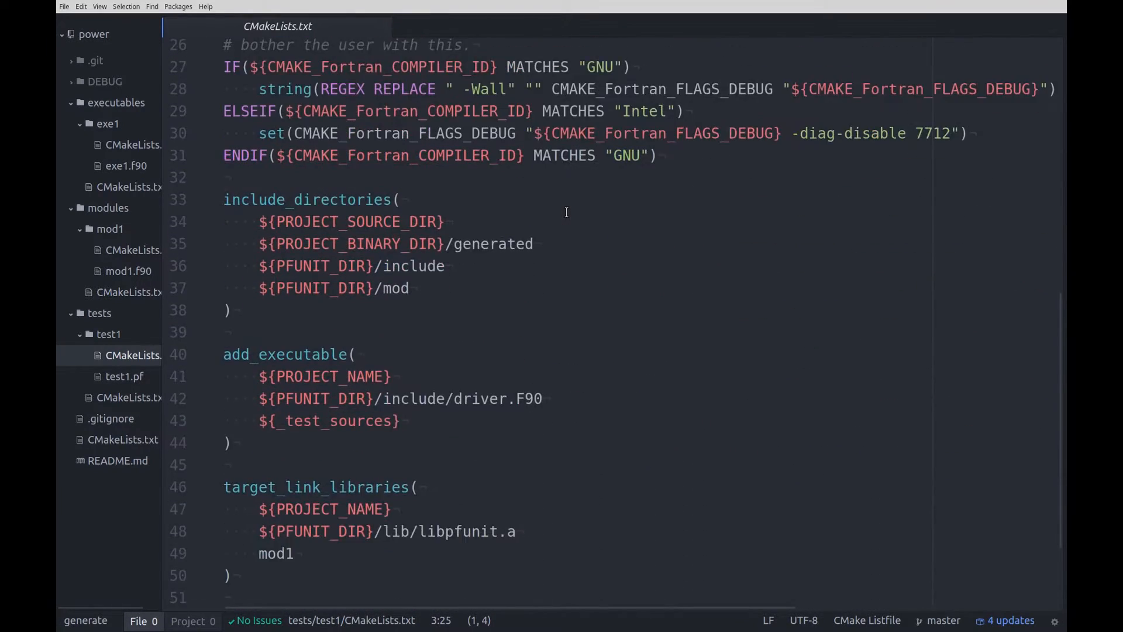
scroll("down", 3)
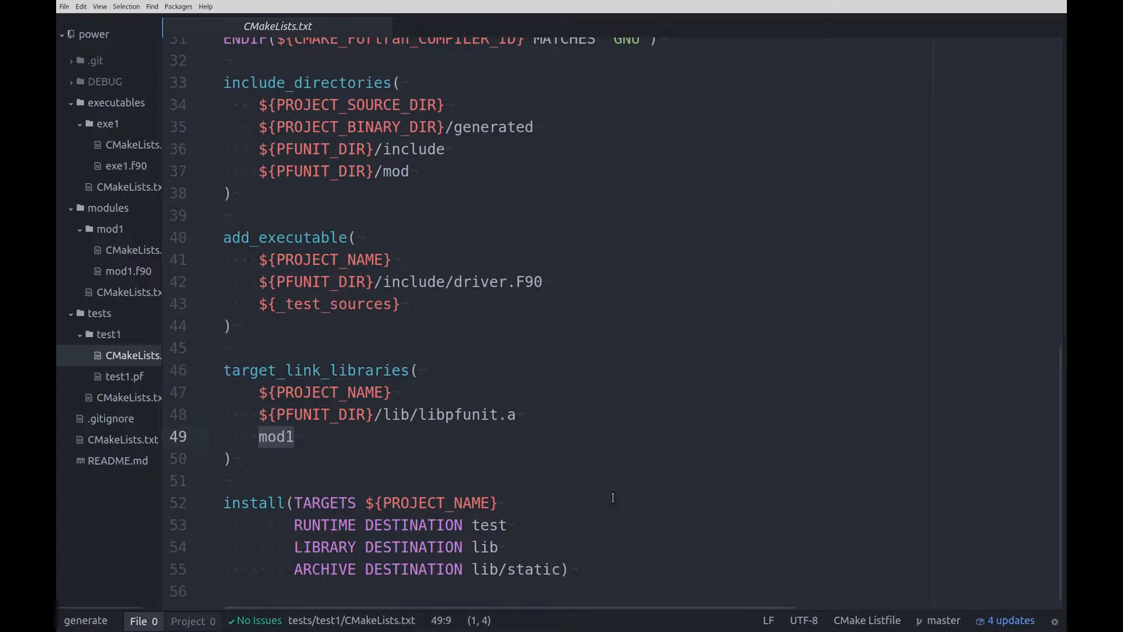
- Show test1.pf containing the two is_two tests
left_click(124, 375)
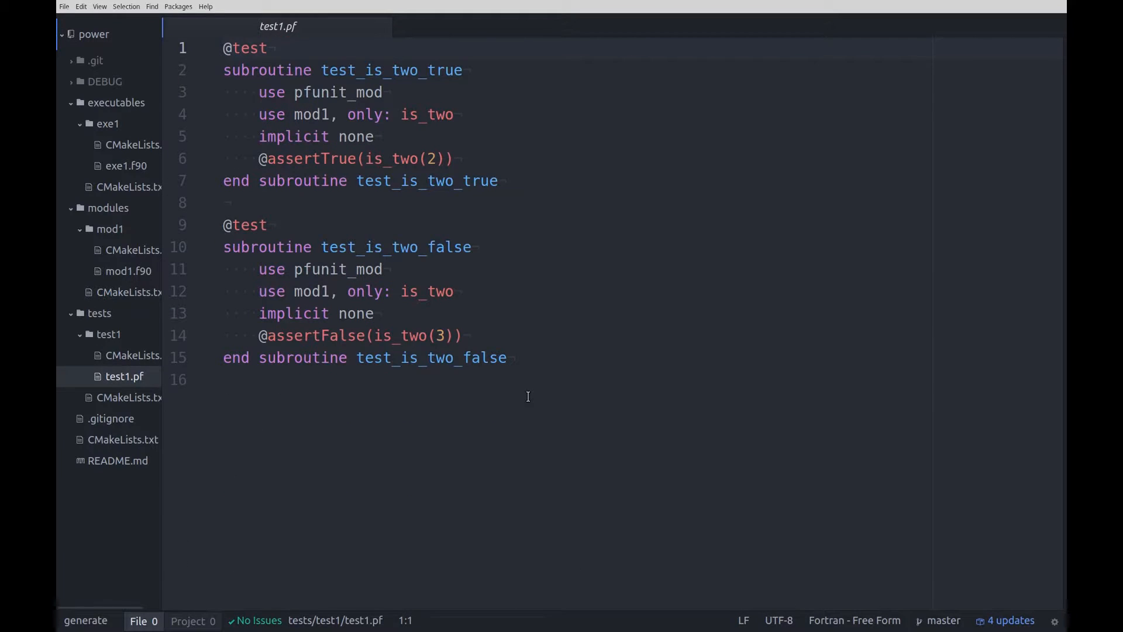
mouse_move(291, 401)
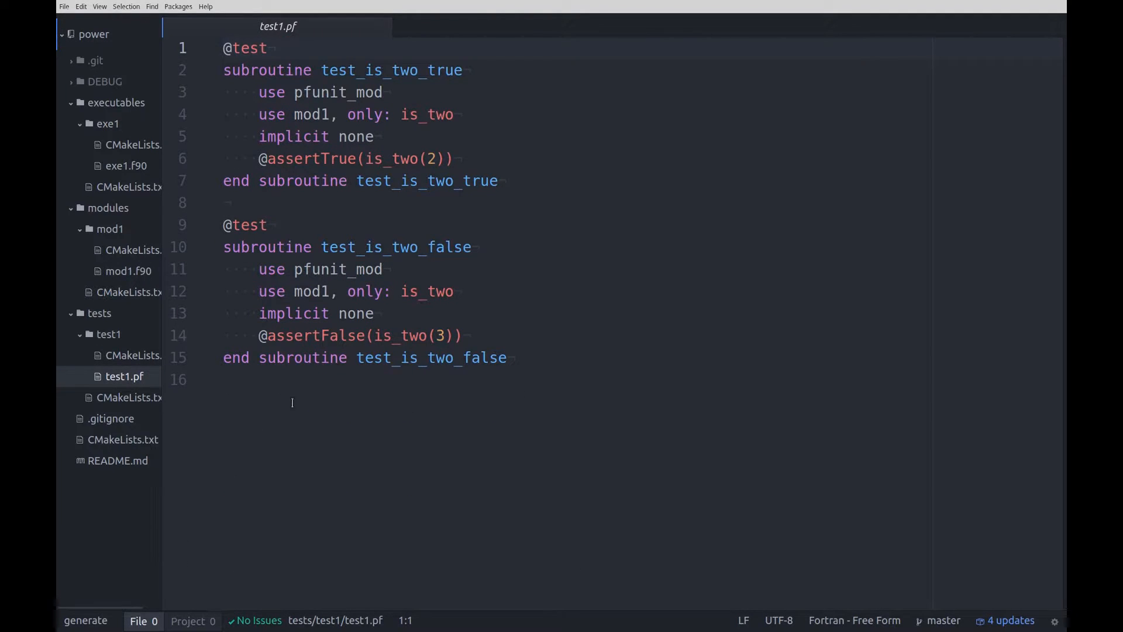
mouse_move(141, 314)
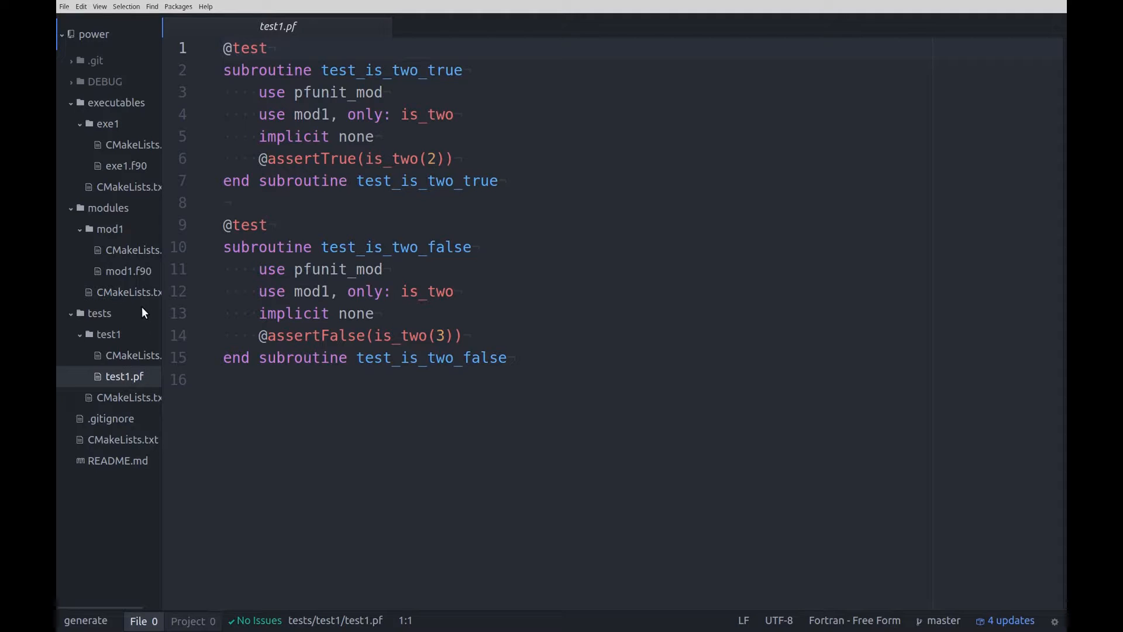
mouse_move(114, 439)
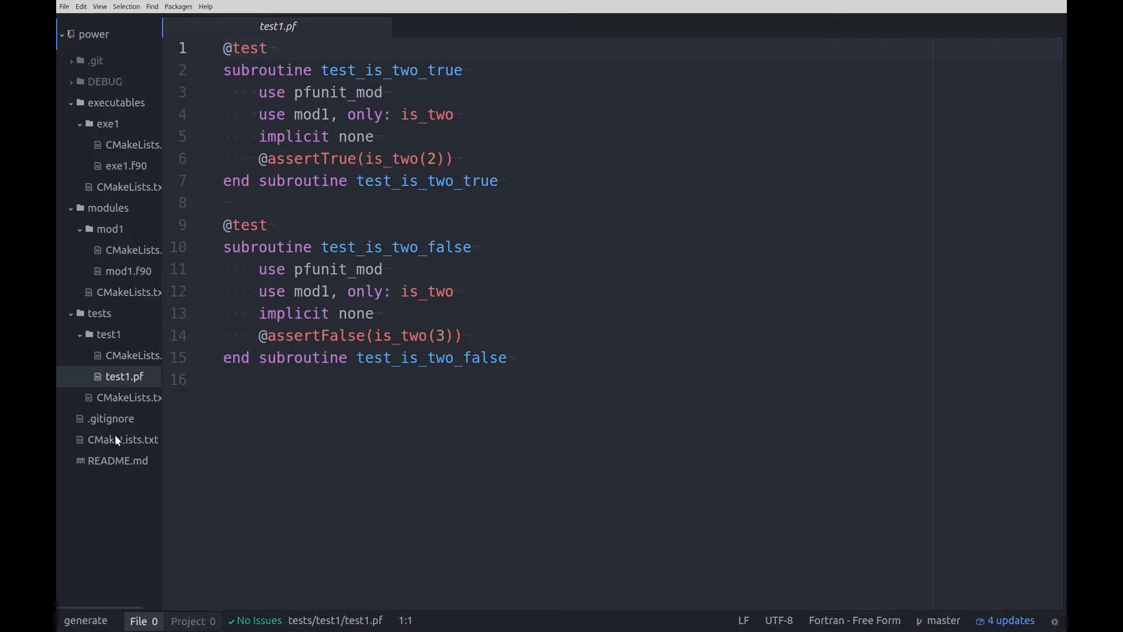
- Review the root CMakeLists.txt down to add_test for Test_is_two, then show README.md
left_click(123, 439)
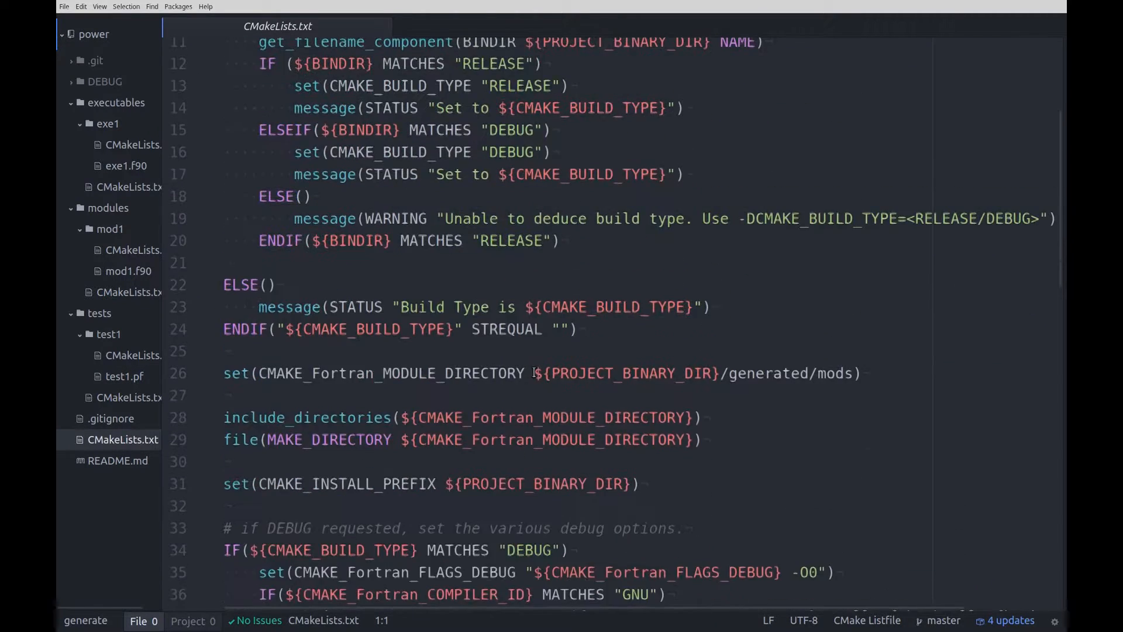
scroll("down", 3)
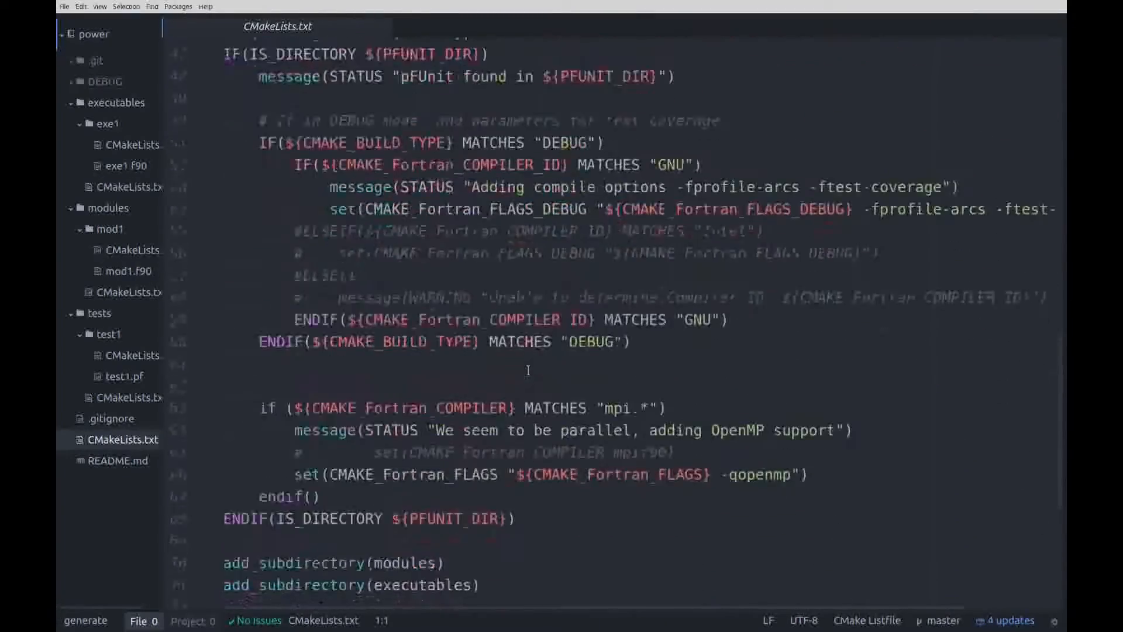
scroll("down", 3)
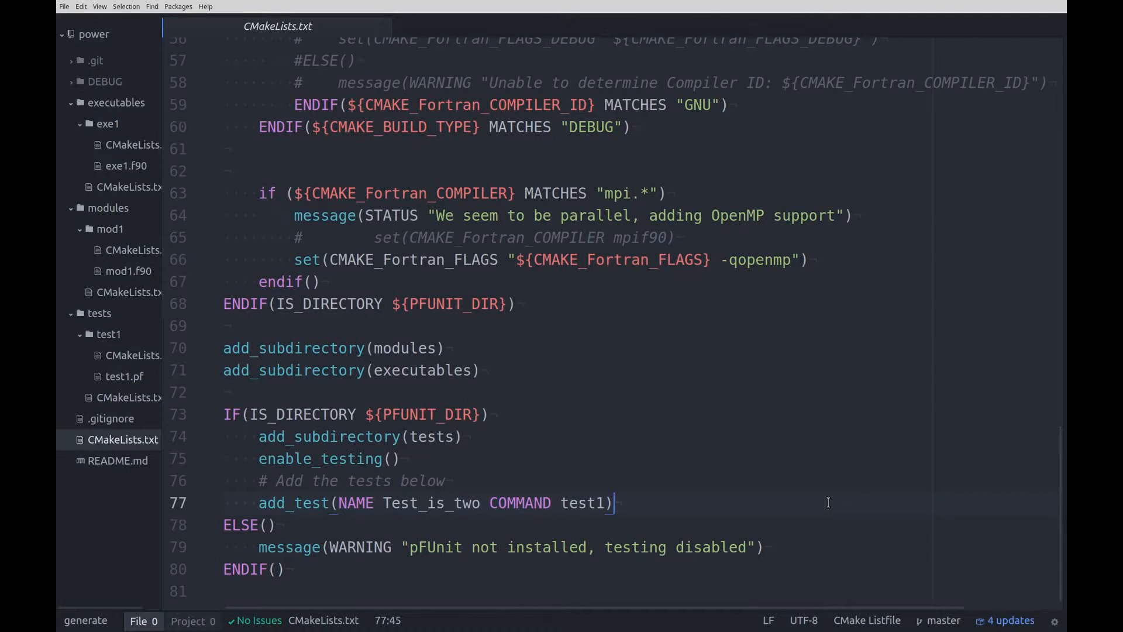
left_click(117, 461)
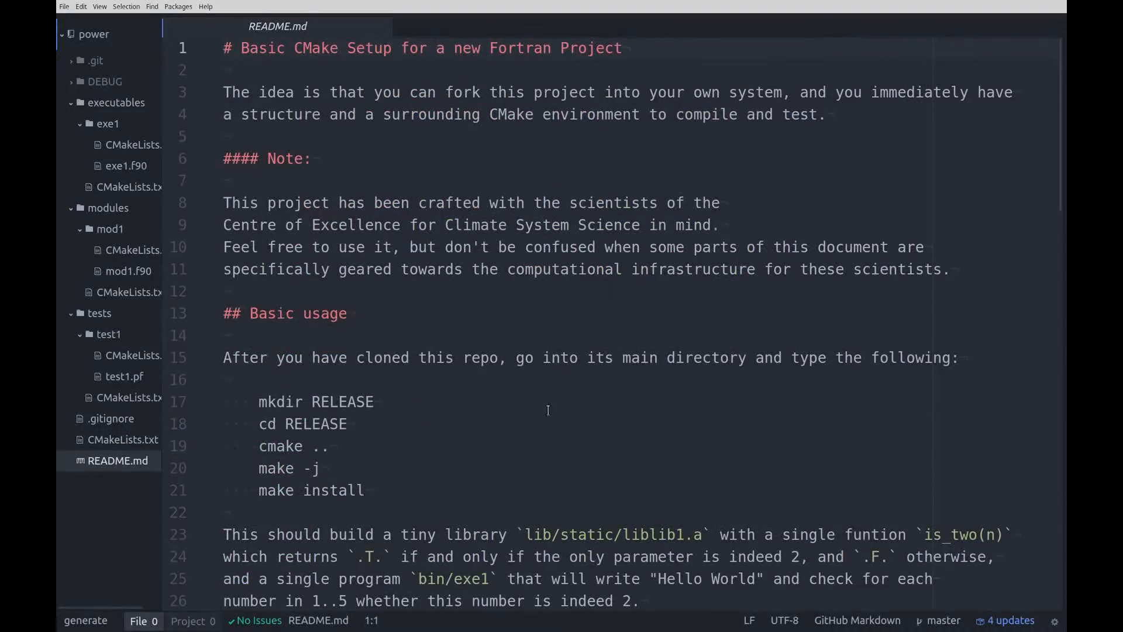
- Highlight the README's NCI serial (lines 48–51) and parallel (lines 55–59) module-loading commands
scroll("down", 3)
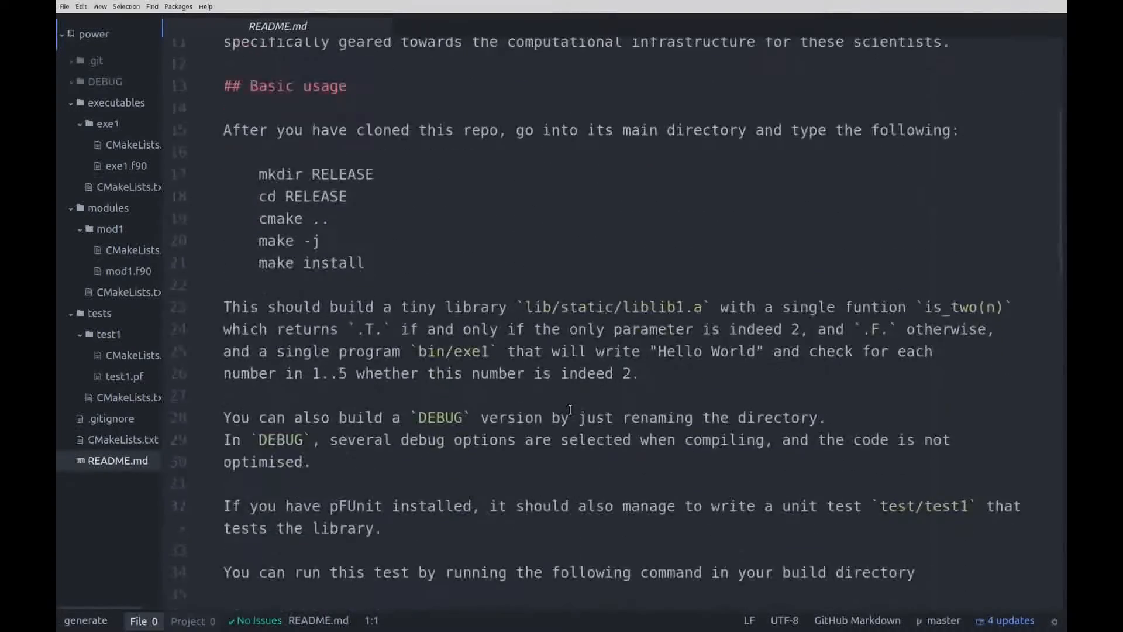
scroll("down", 3)
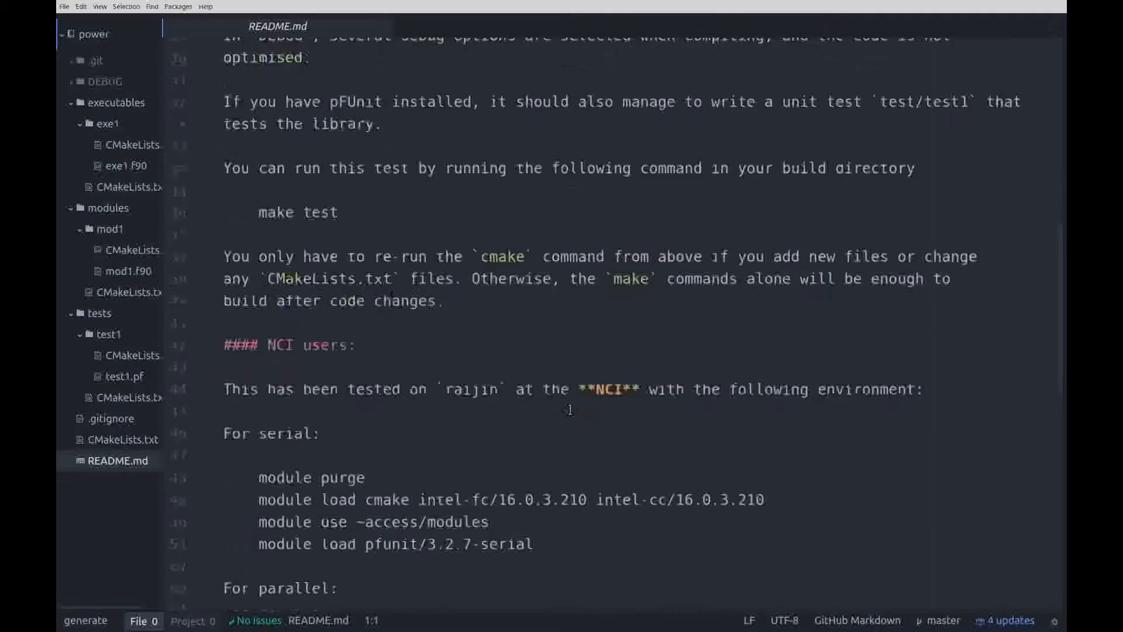
scroll("down", 3)
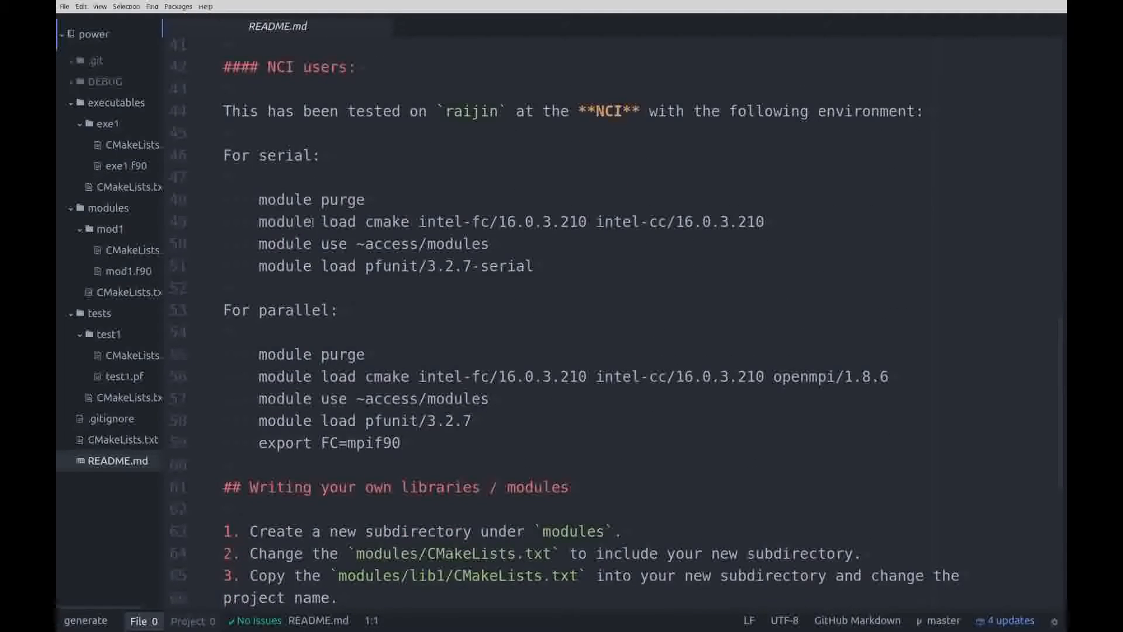
left_click(254, 199)
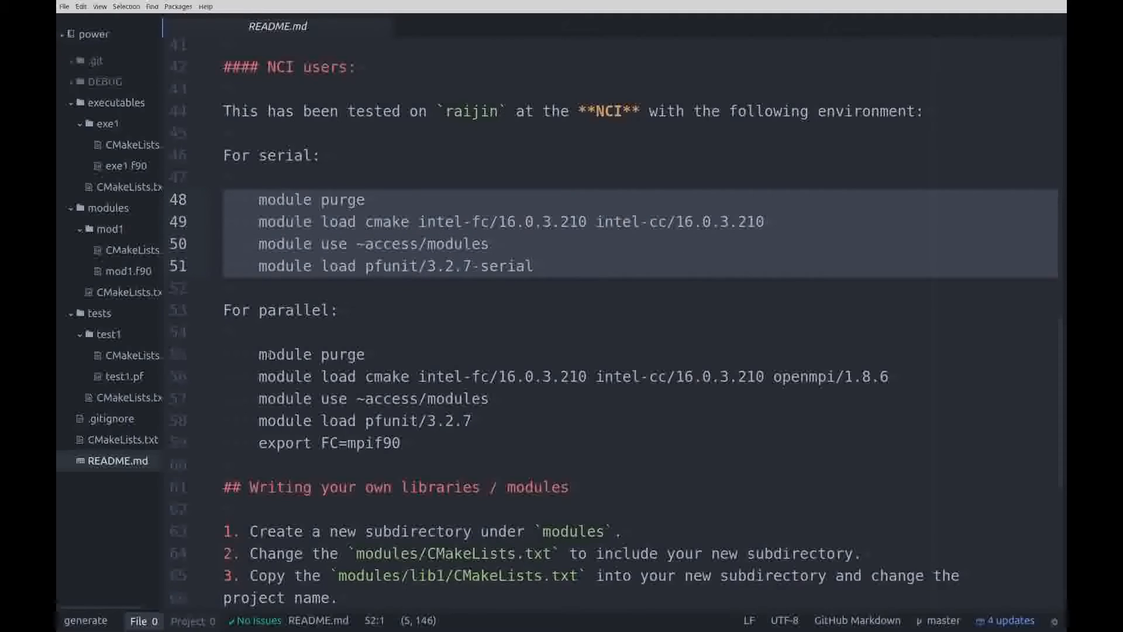
left_click(257, 354)
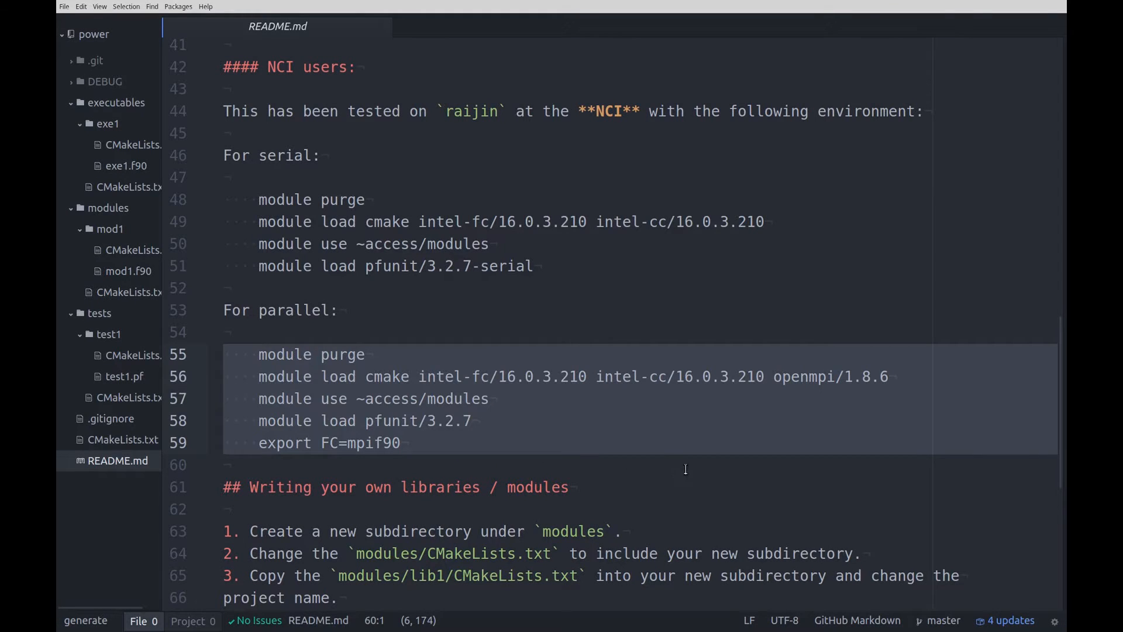
mouse_move(713, 492)
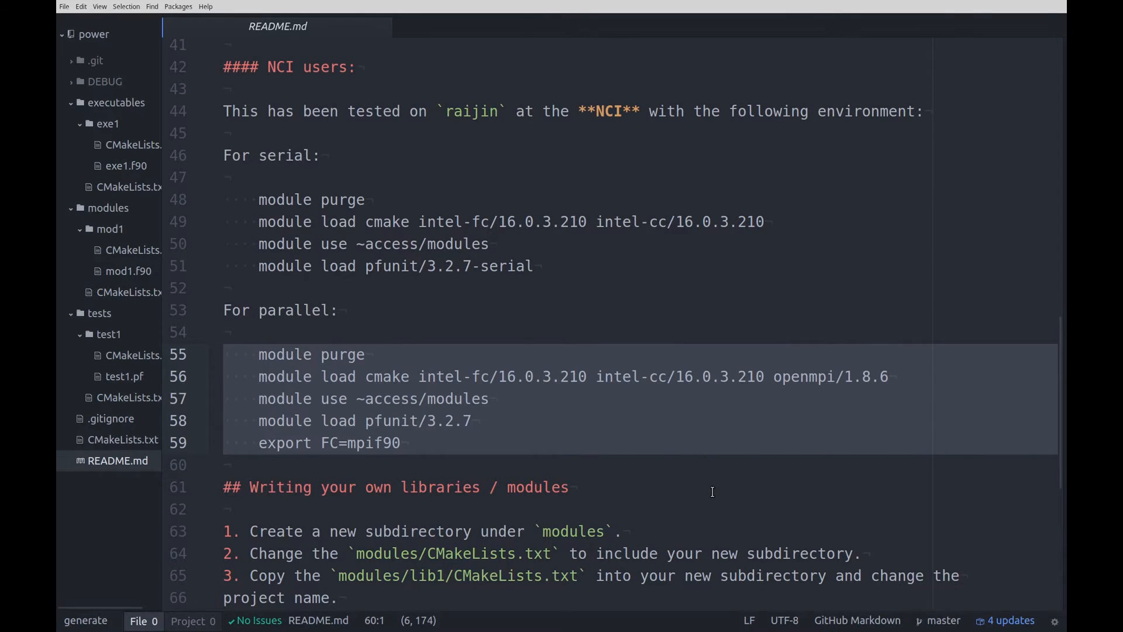